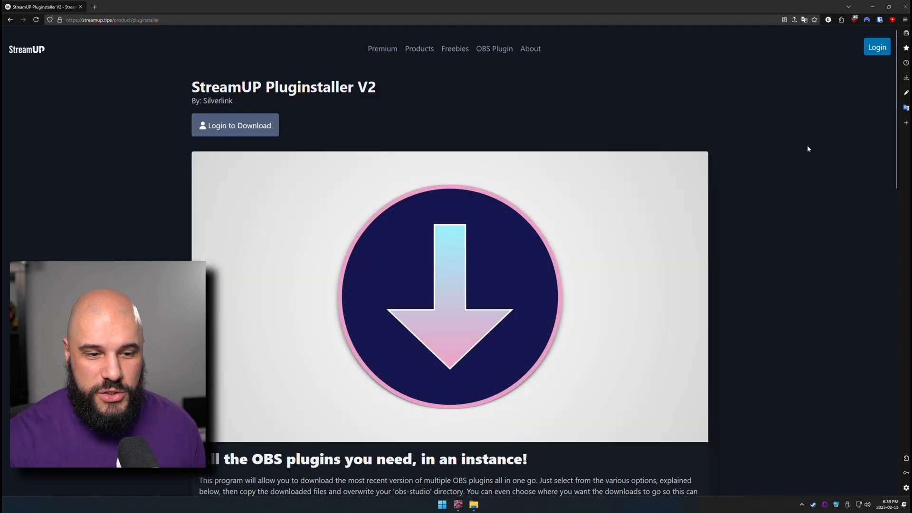
mouse_move(773, 164)
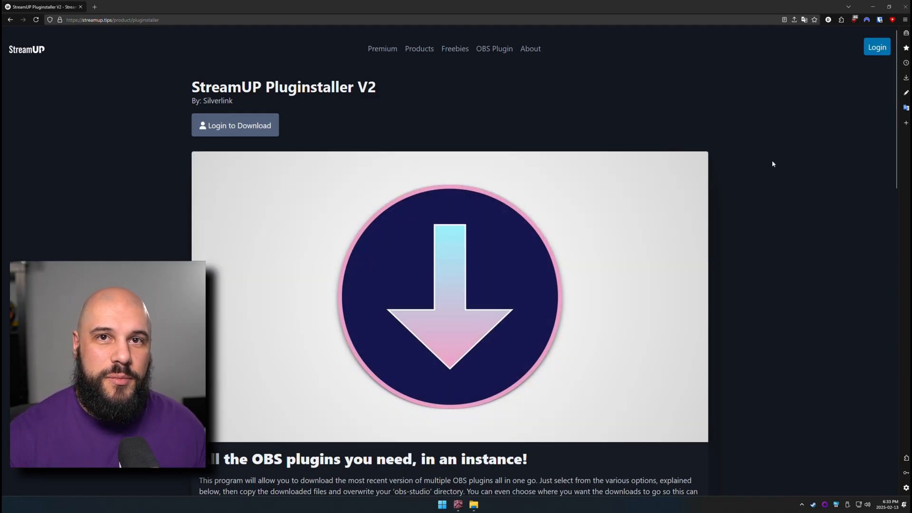
mouse_move(780, 238)
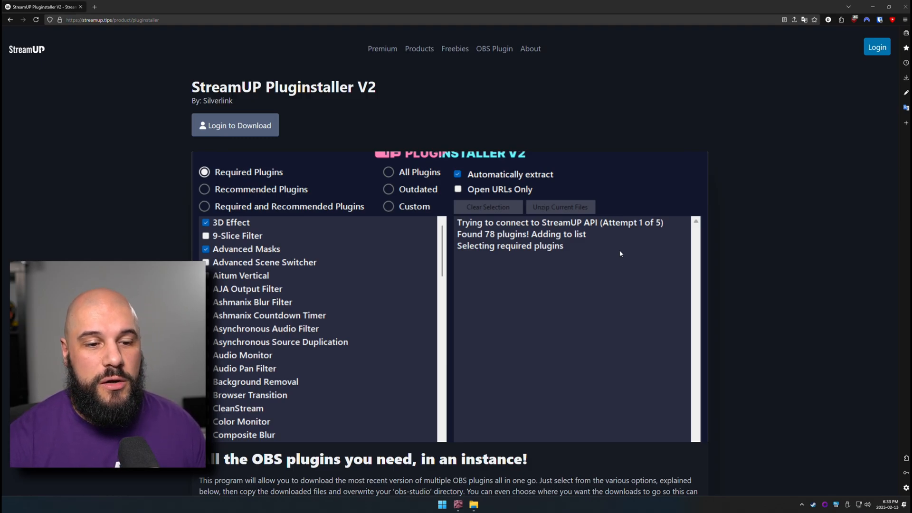
mouse_move(586, 249)
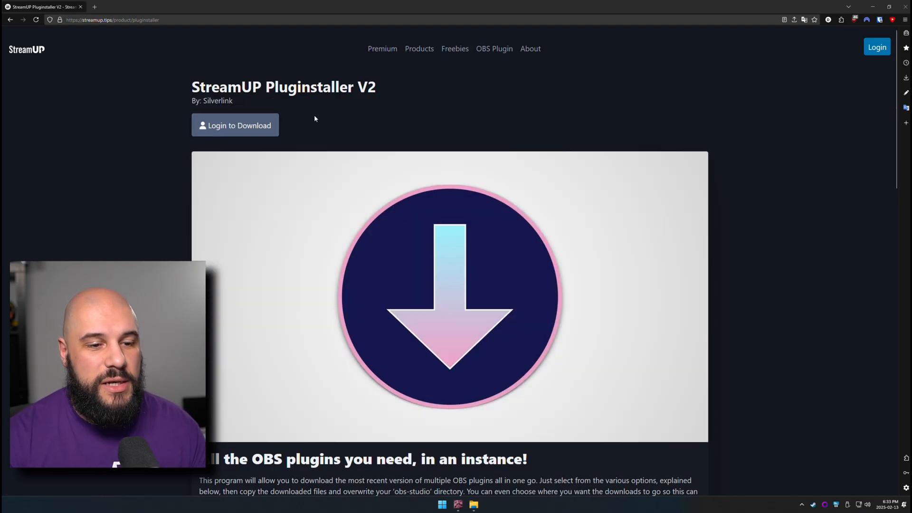
Launch Streamup_Pluginstaller_V2.exe from the Streamup folder and permanently accept its terms
left_click(474, 505)
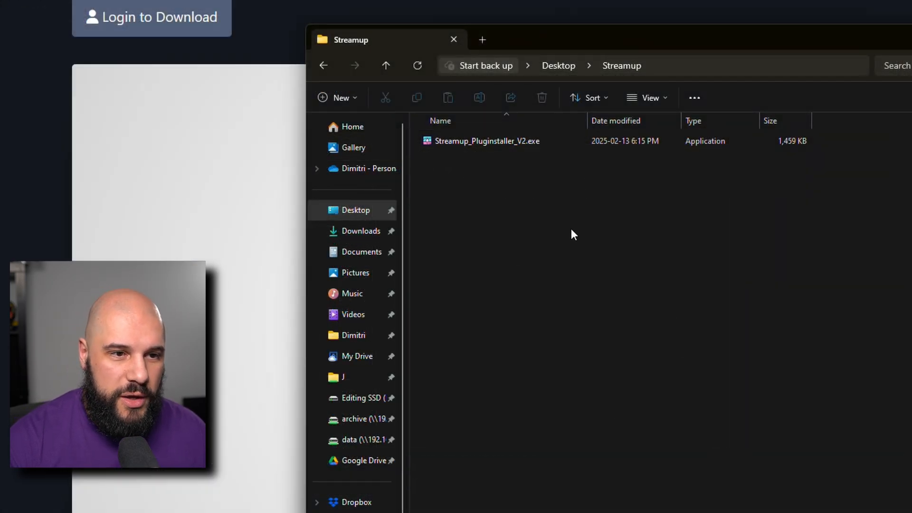
mouse_move(513, 145)
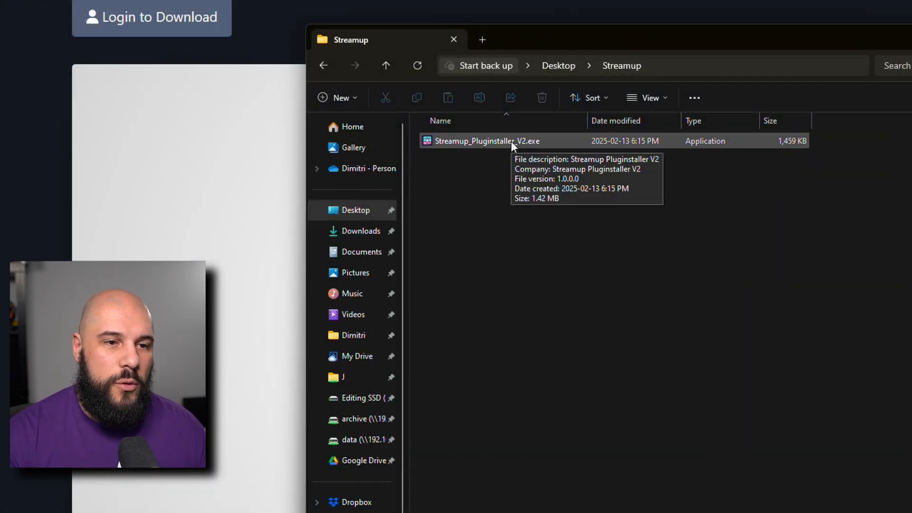
double_click(485, 140)
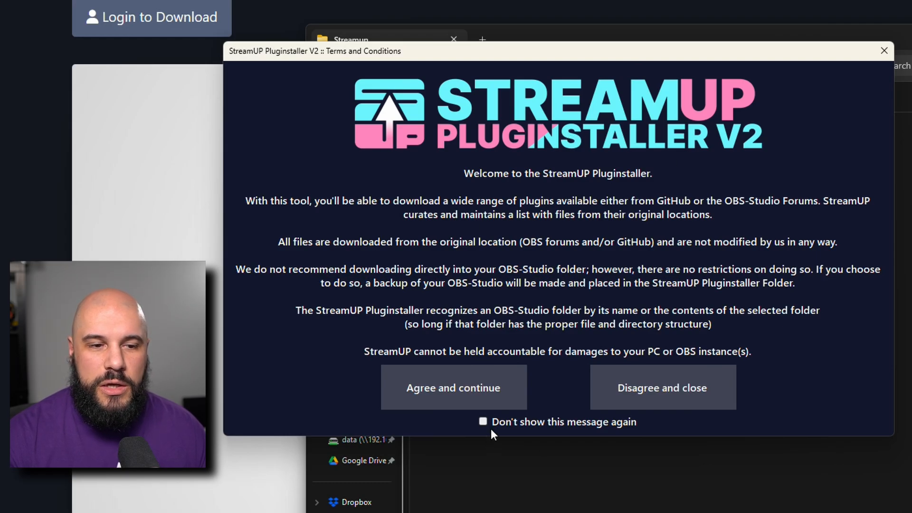
left_click(483, 422)
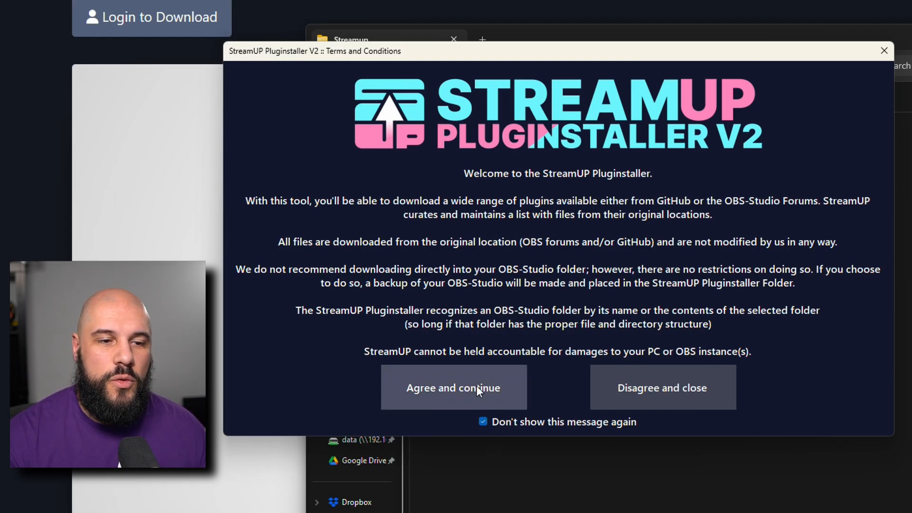
left_click(454, 388)
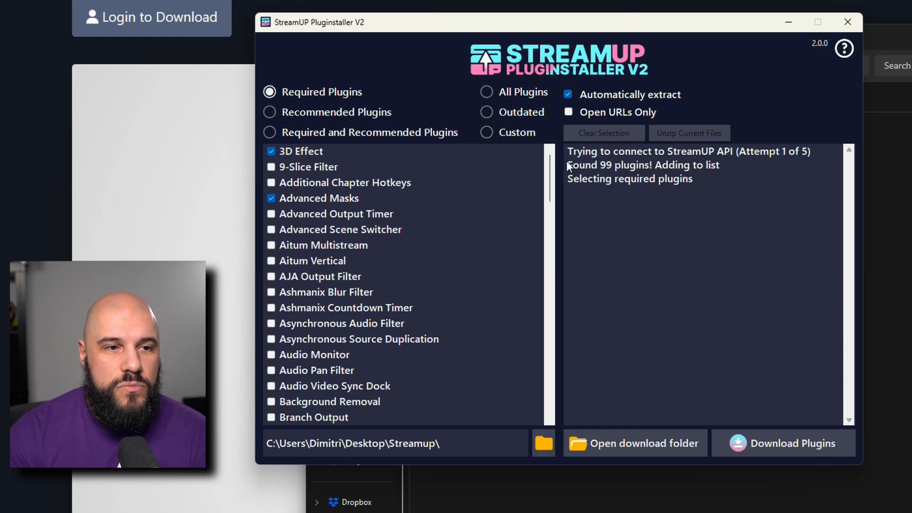
mouse_move(349, 146)
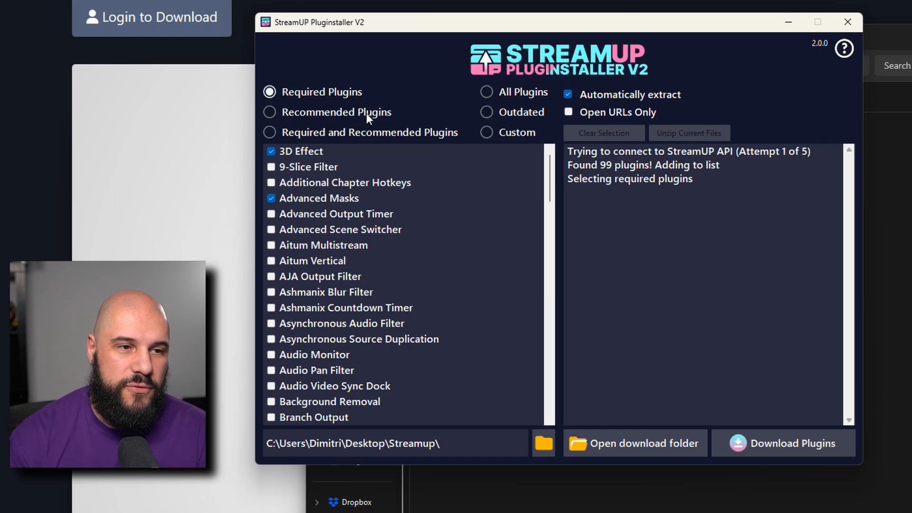
Switch to Recommended Plugins and review the list through StreamUP, Transition Table and Waveform
left_click(269, 112)
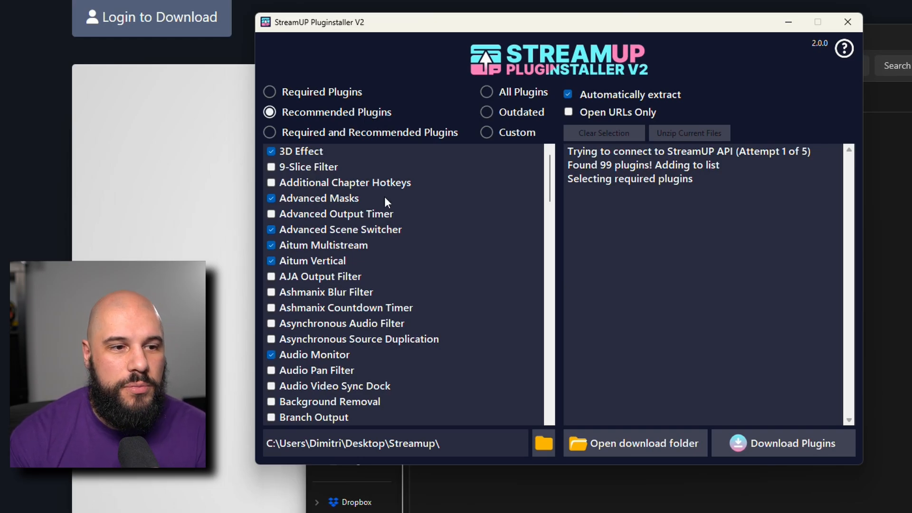
scroll("down", 3)
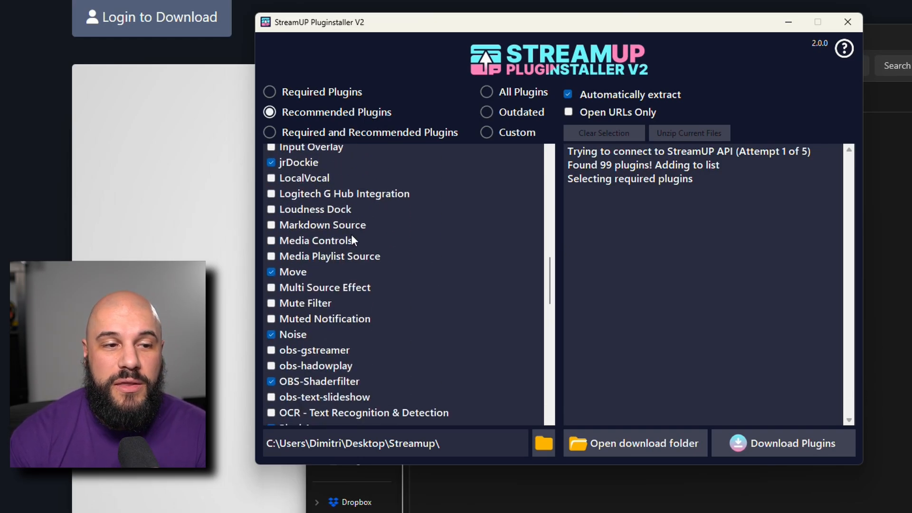
scroll("down", 3)
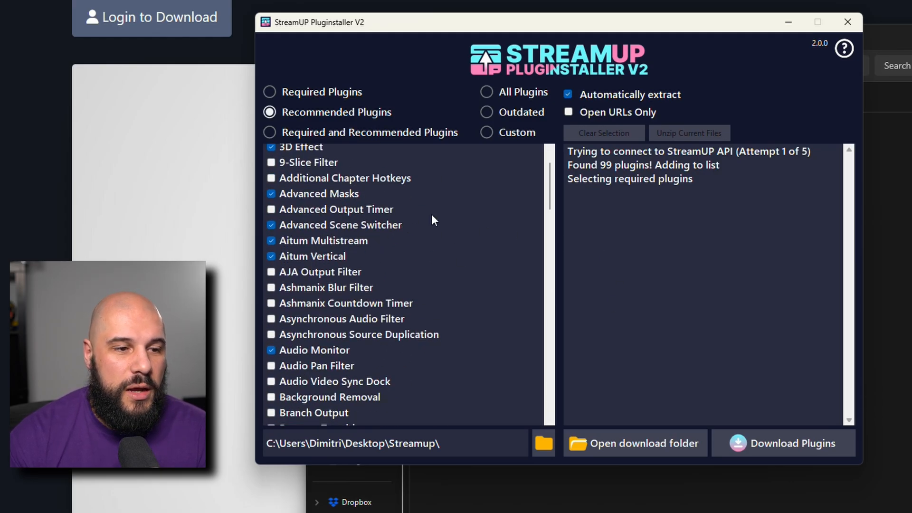
scroll("down", 3)
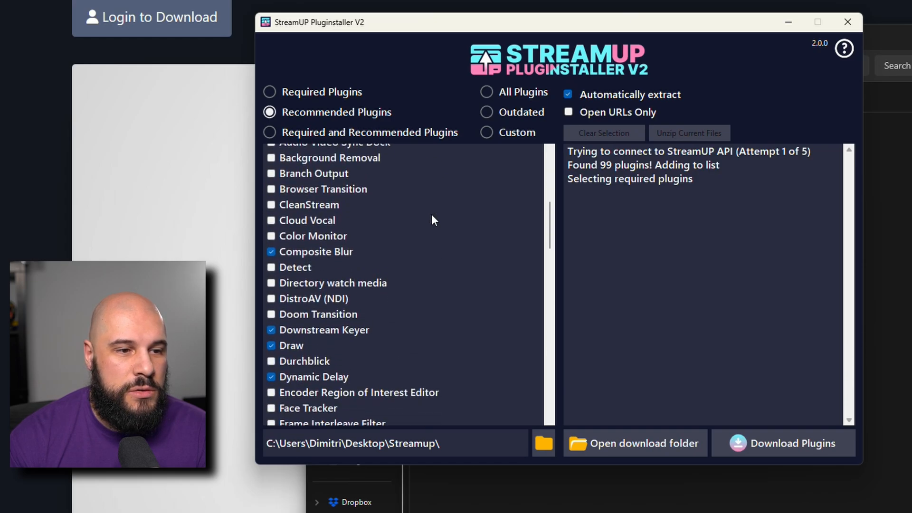
scroll("down", 3)
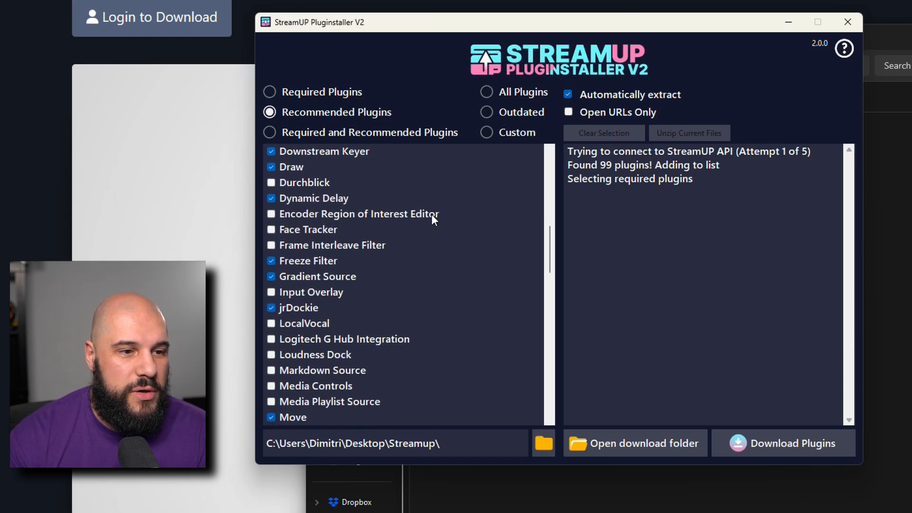
scroll("down", 3)
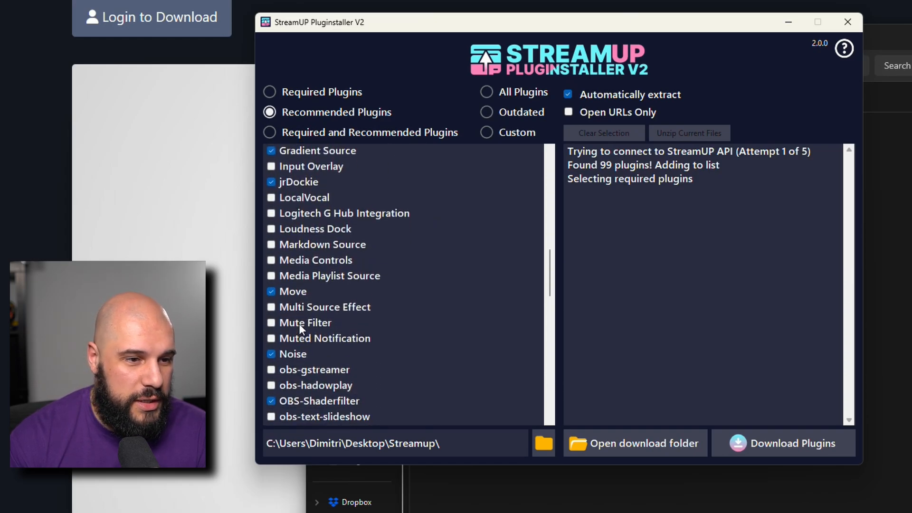
scroll("down", 3)
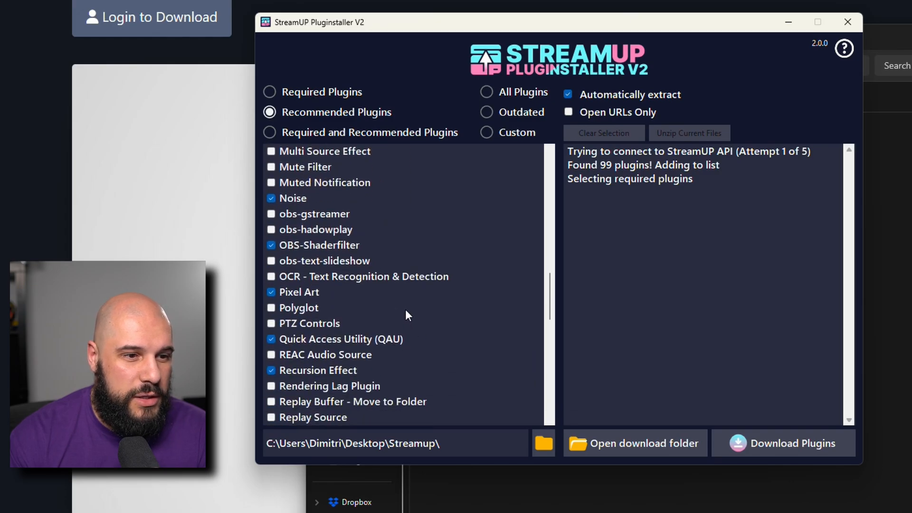
scroll("down", 3)
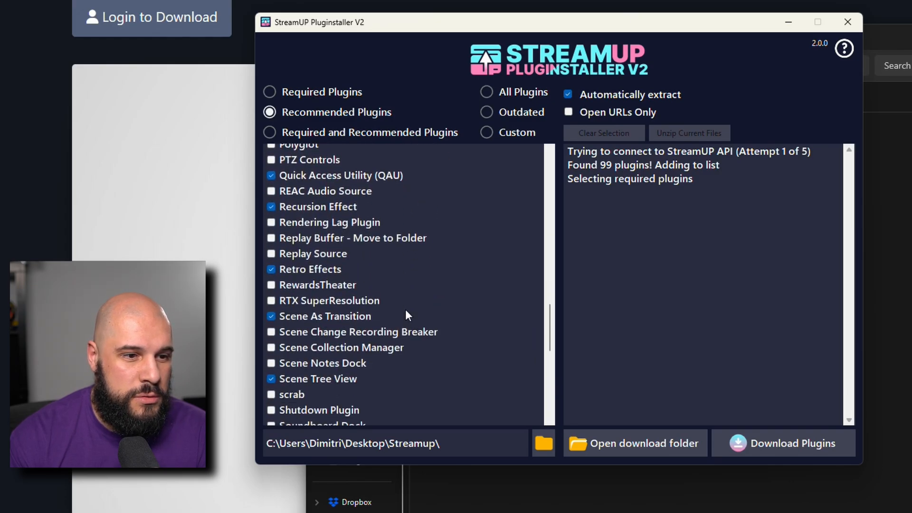
scroll("down", 3)
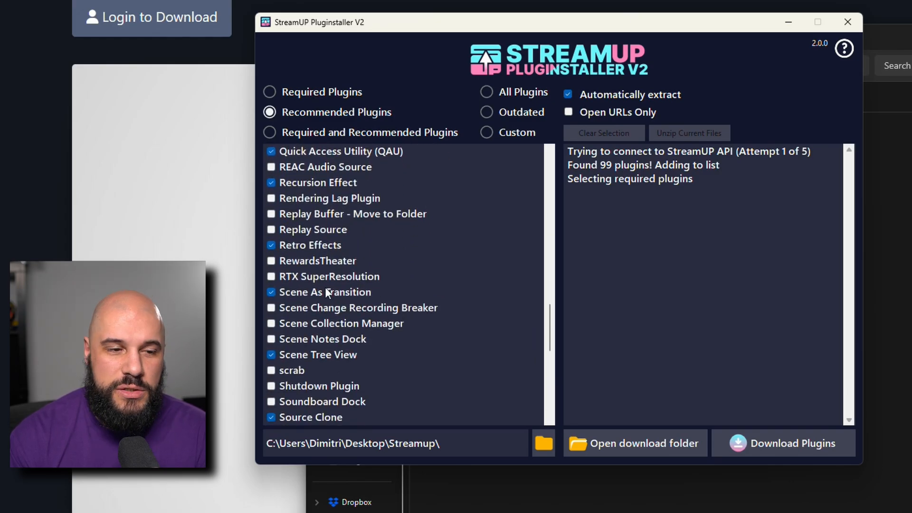
scroll("down", 3)
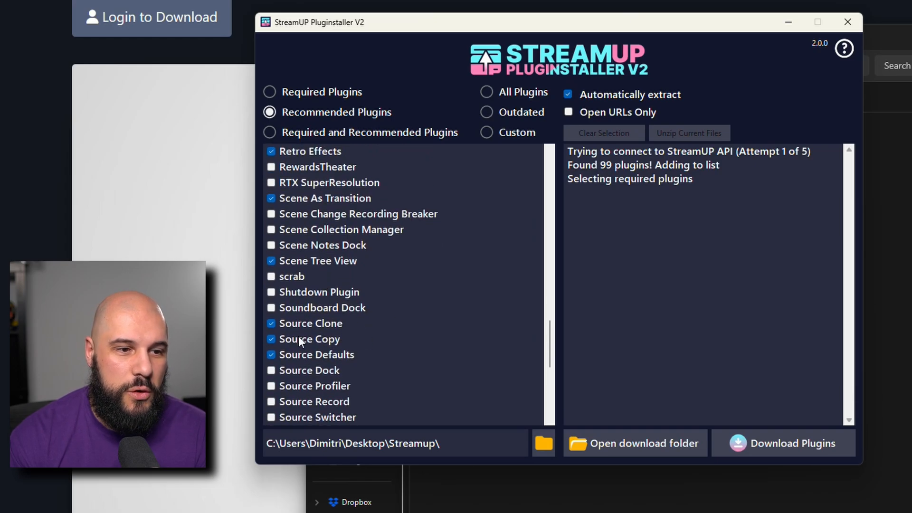
scroll("down", 3)
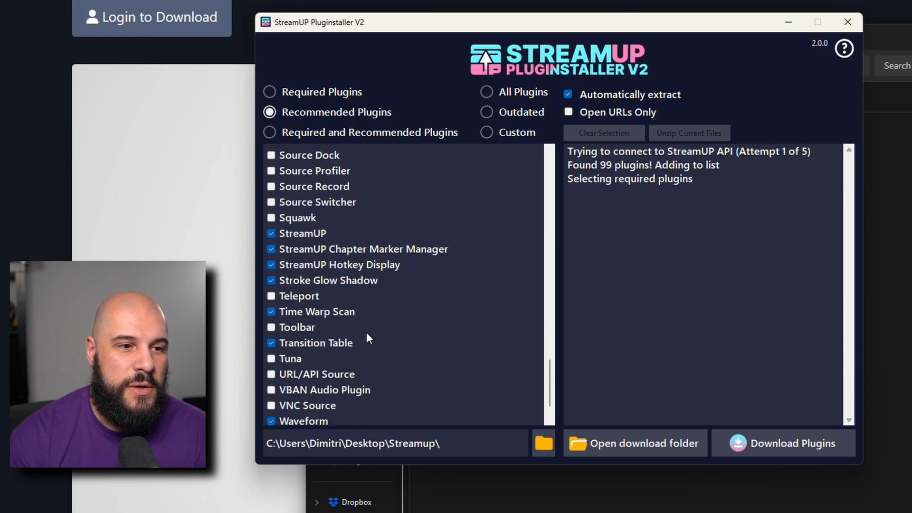
scroll("down", 3)
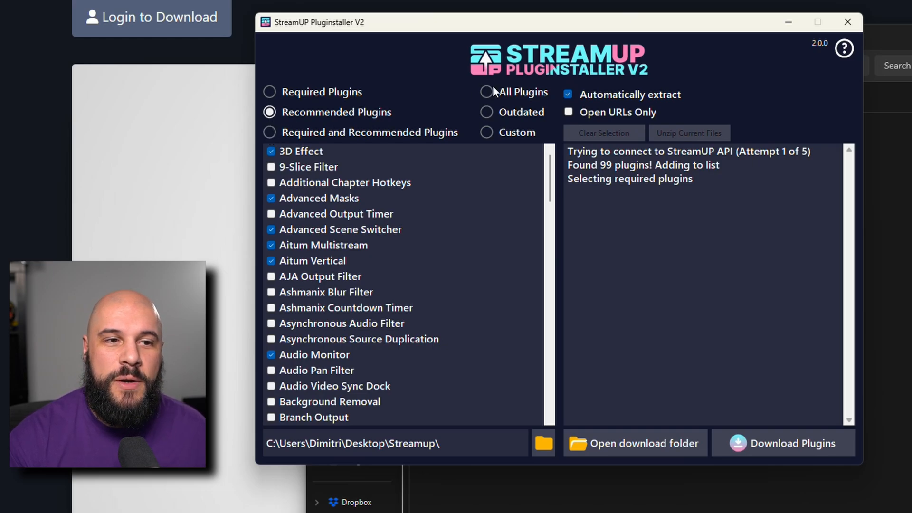
mouse_move(490, 94)
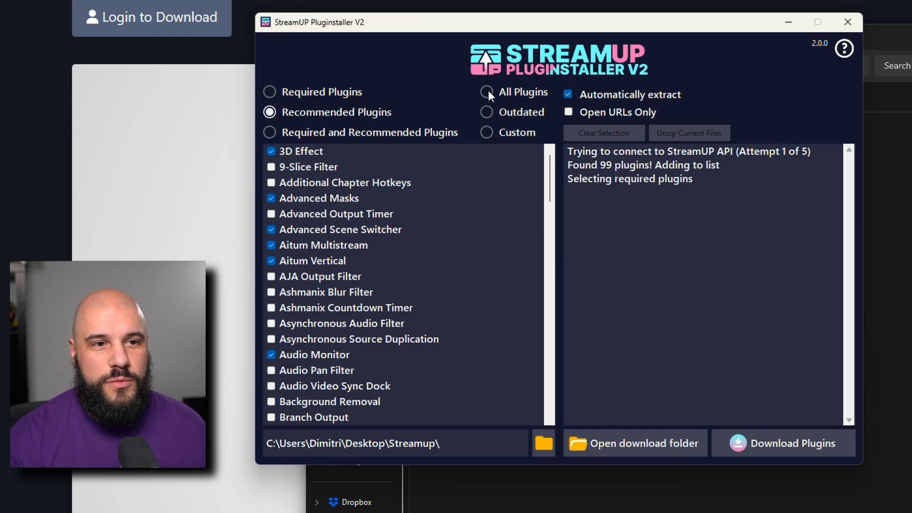
left_click(487, 92)
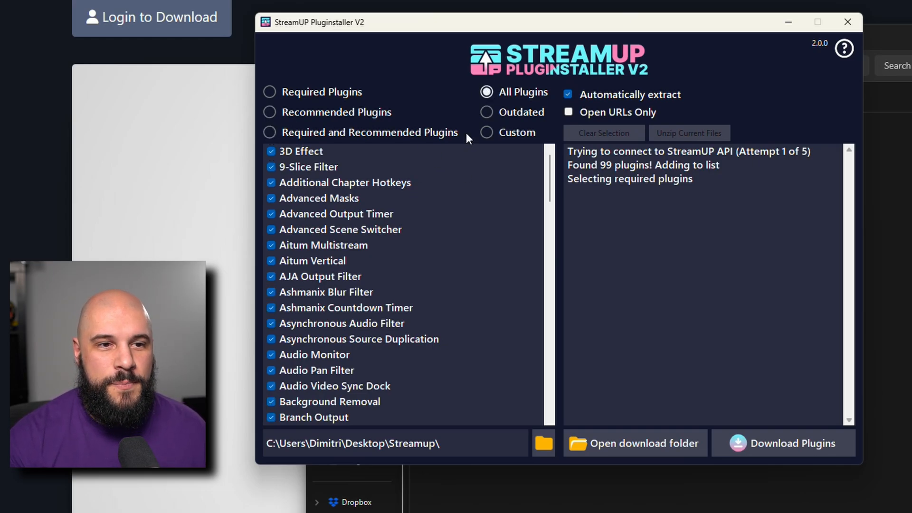
mouse_move(497, 119)
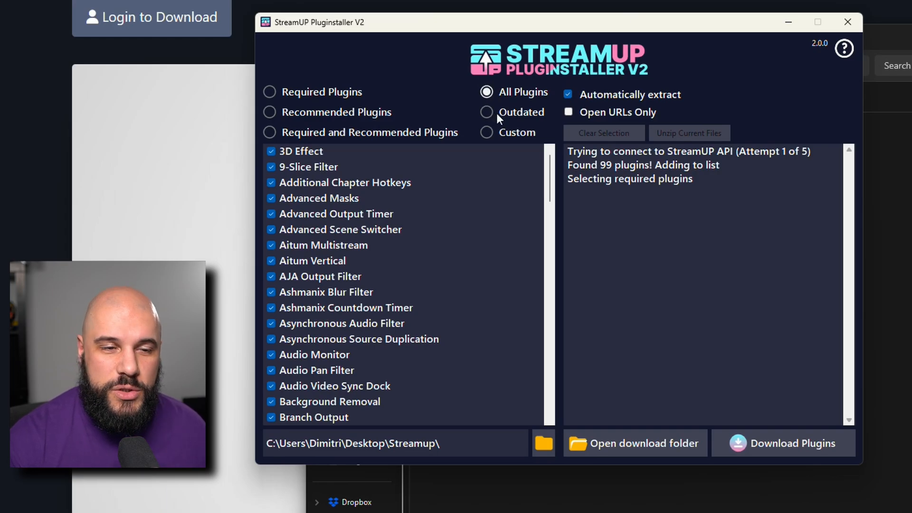
left_click(486, 112)
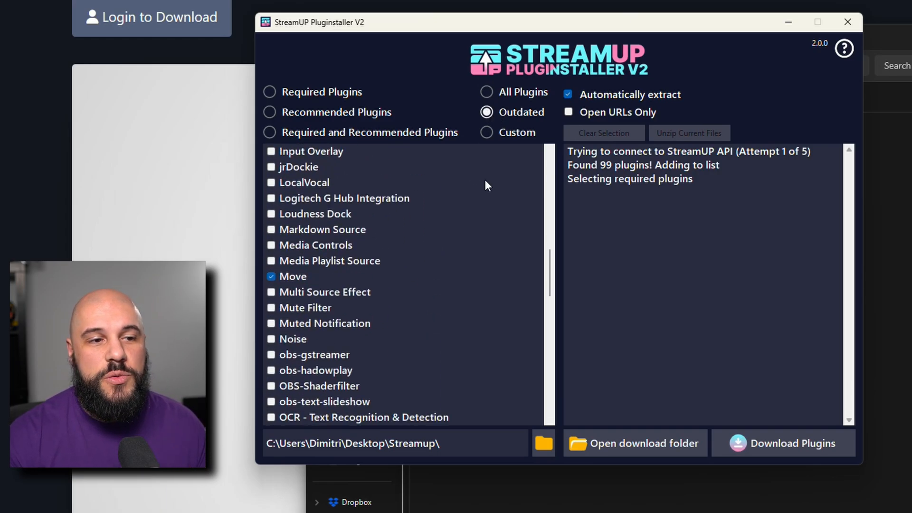
scroll("down", 3)
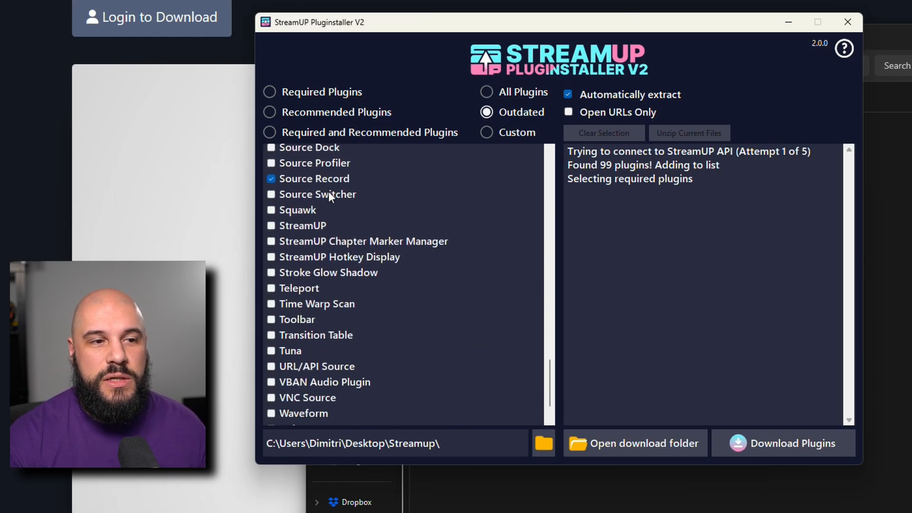
scroll("down", 3)
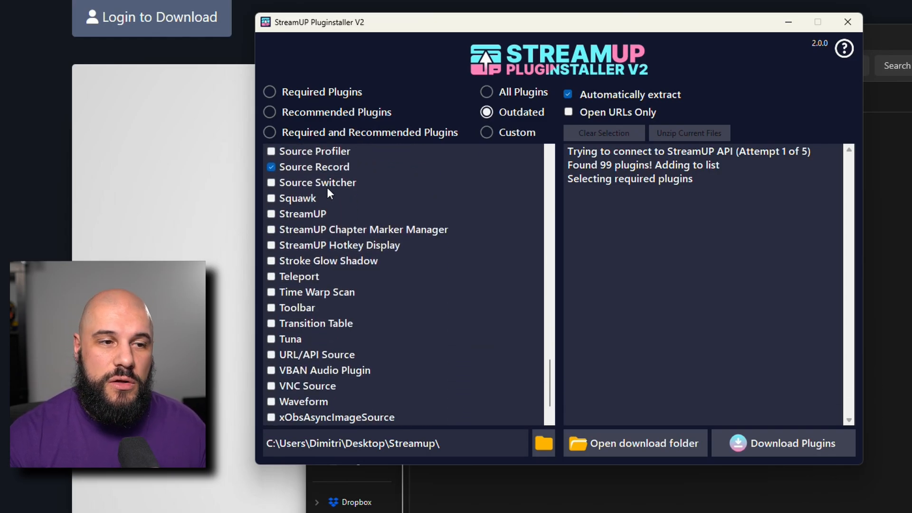
mouse_move(456, 204)
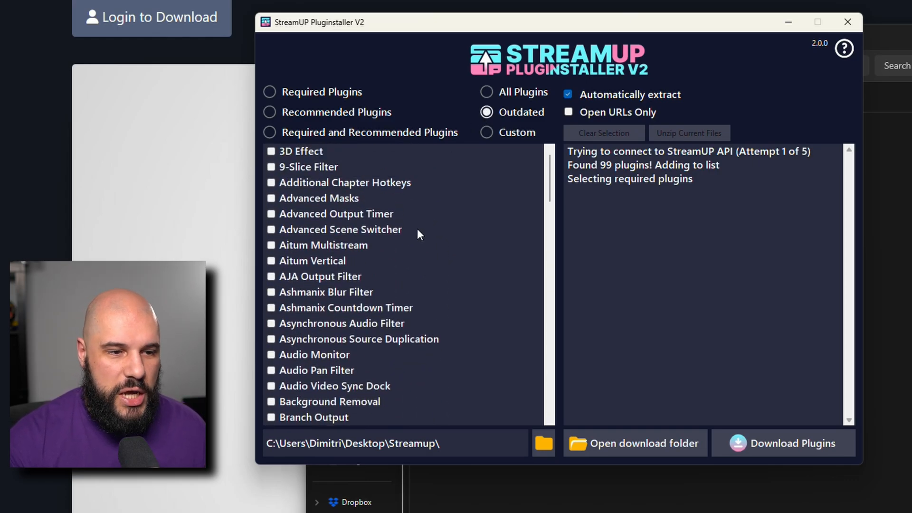
scroll("down", 3)
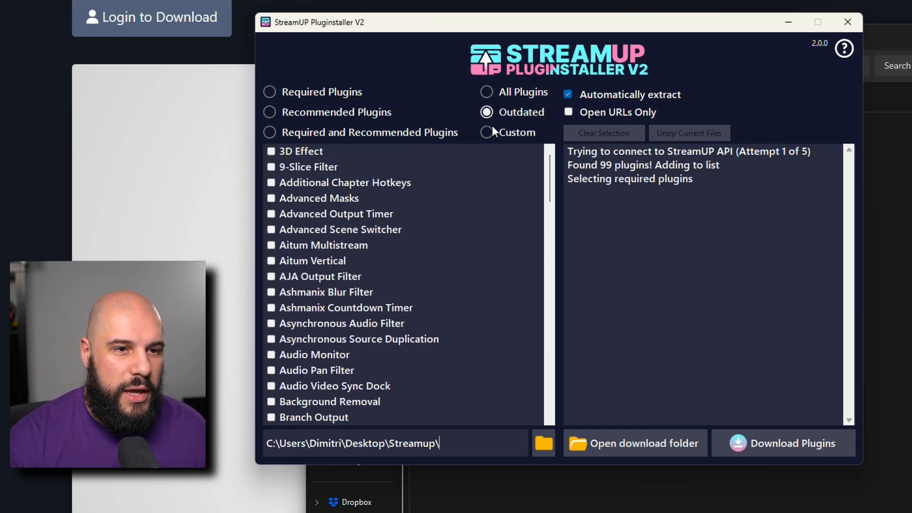
Choose Custom, check only the StreamUP plugin, and enable Open URLs Only
left_click(487, 132)
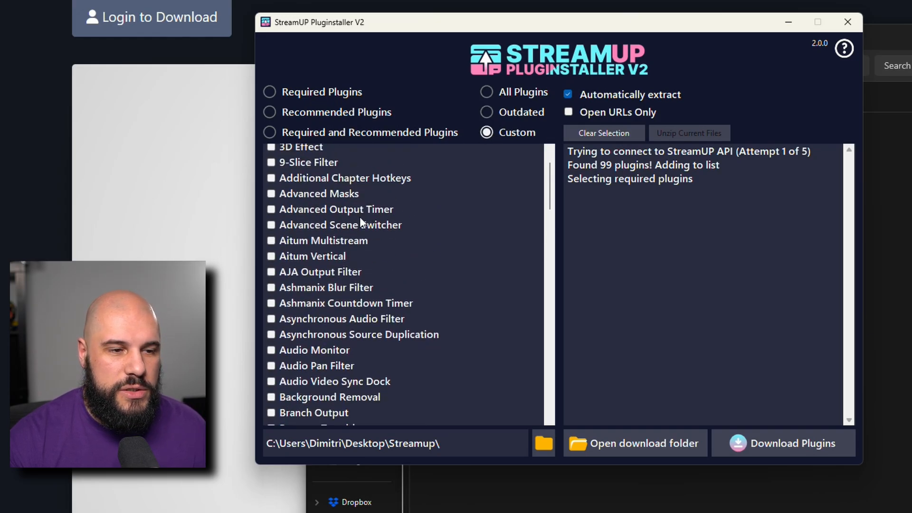
scroll("down", 3)
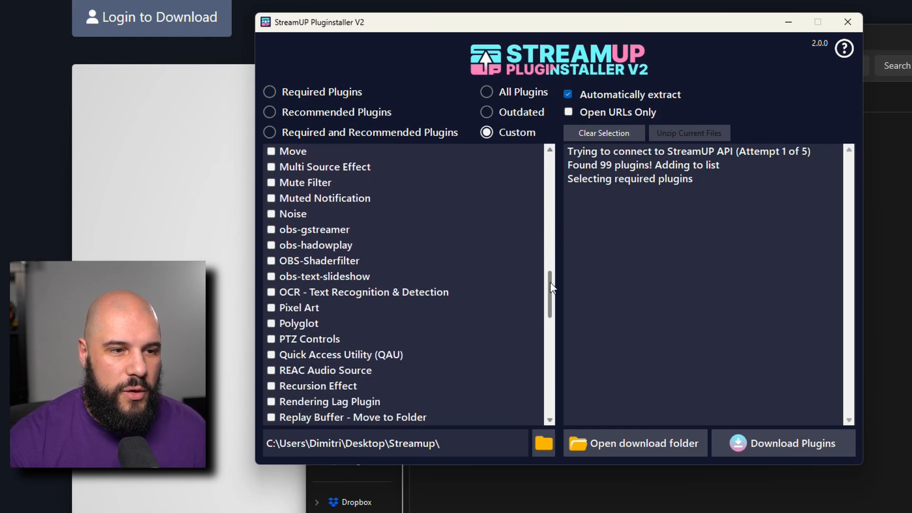
scroll("down", 3)
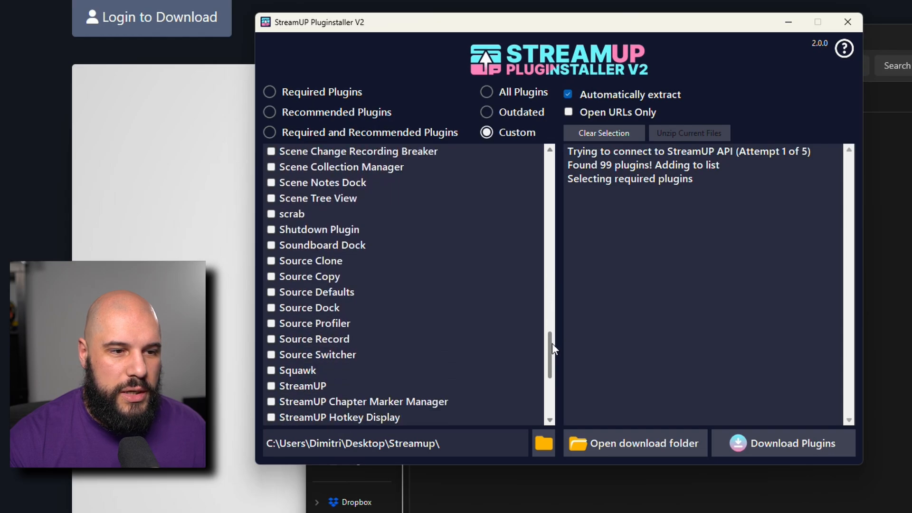
left_click(303, 354)
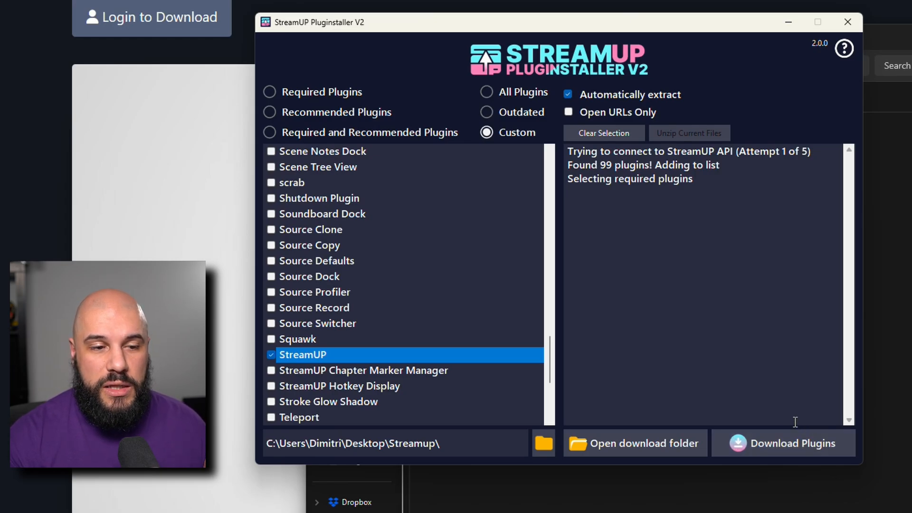
mouse_move(601, 121)
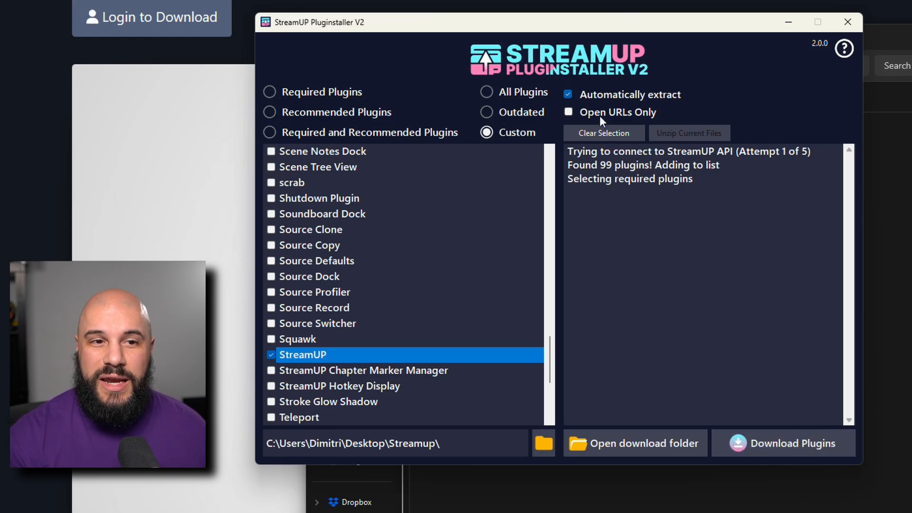
left_click(568, 112)
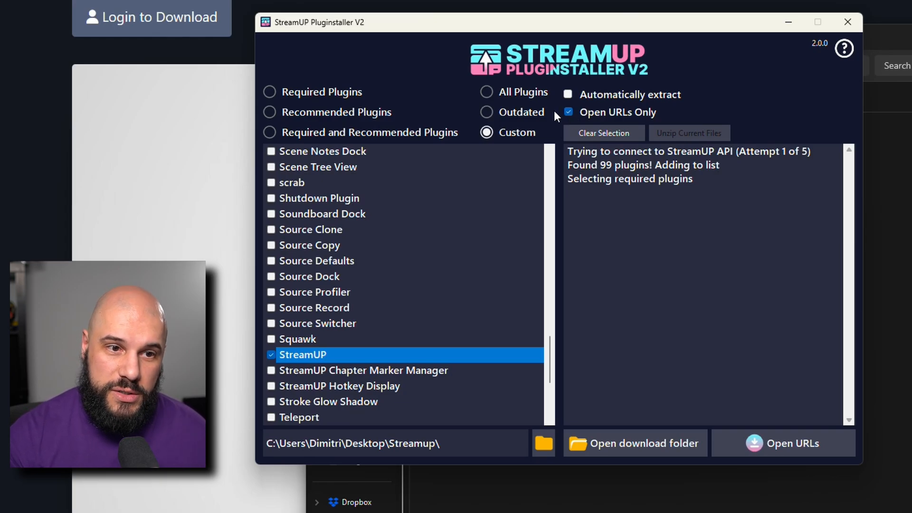
Open and close StreamUP's web page, then check Move and confirm opening its link
left_click(783, 443)
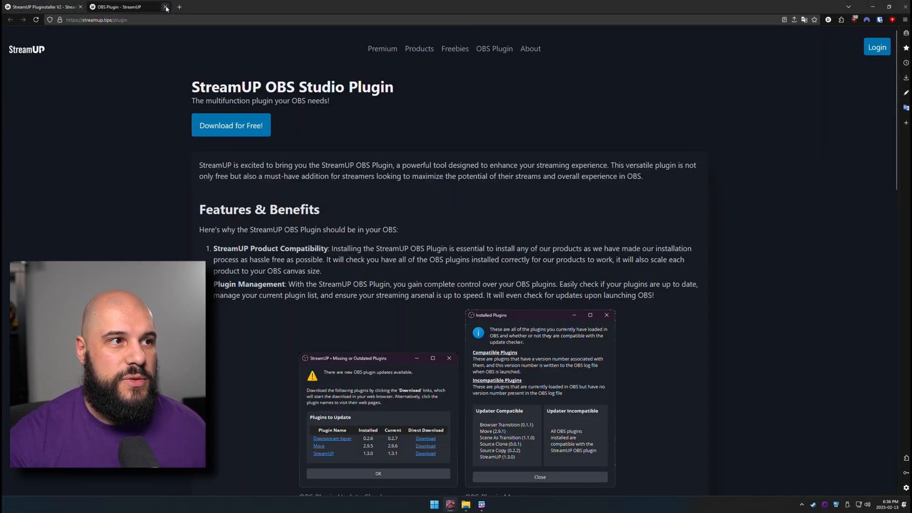
left_click(166, 6)
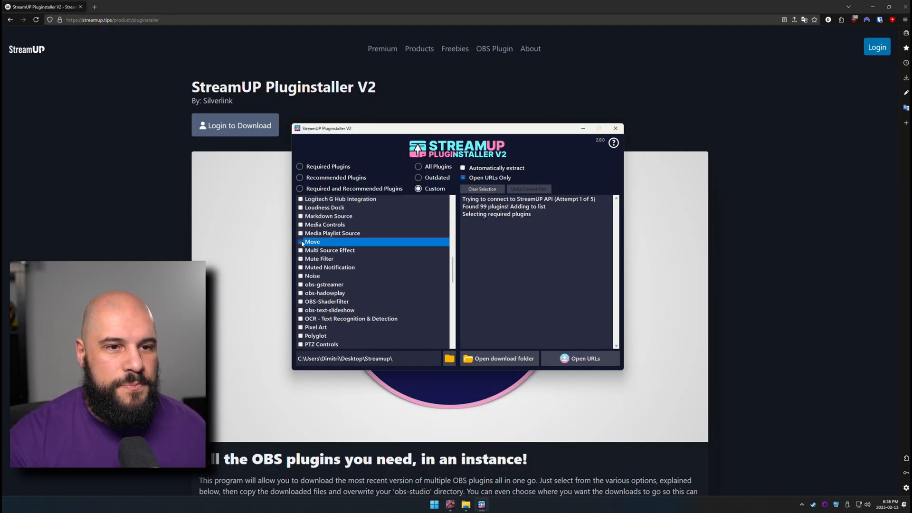
left_click(581, 358)
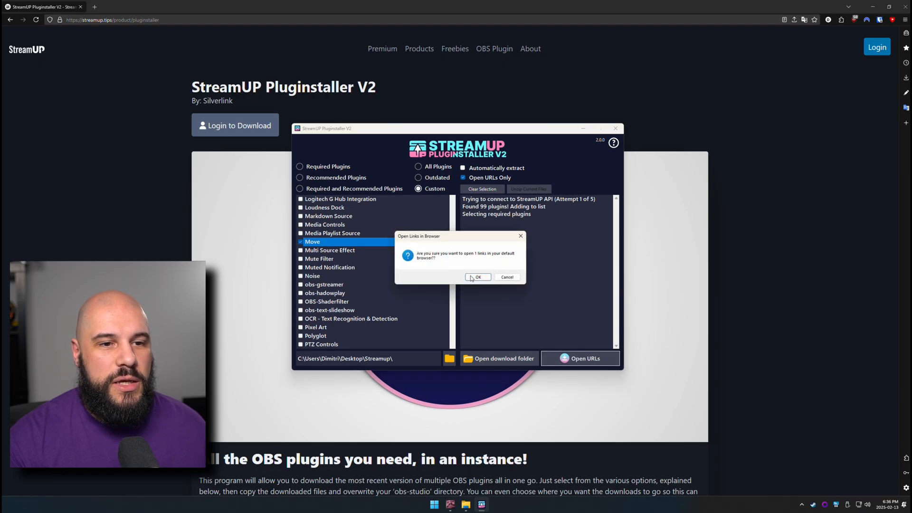
left_click(477, 277)
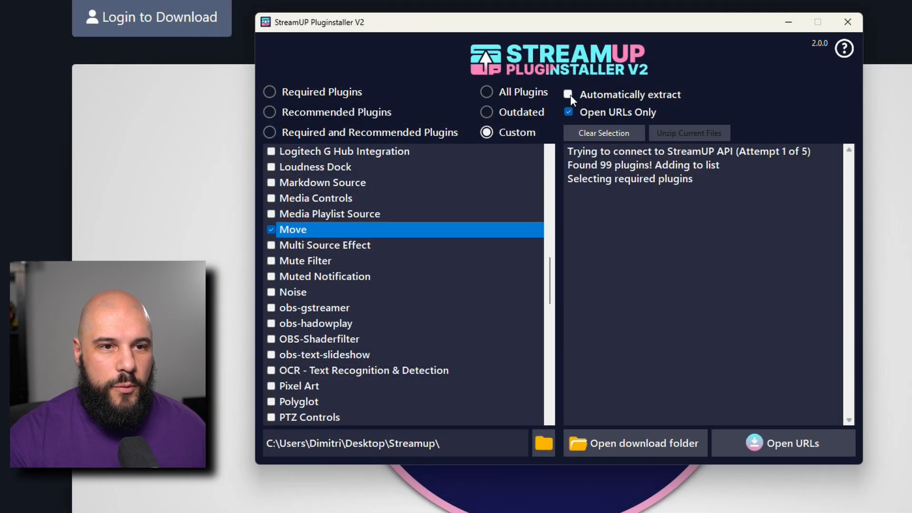
Re-enable Automatically extract, uncheck Move, and download StreamUP into the Streamup folder
left_click(569, 112)
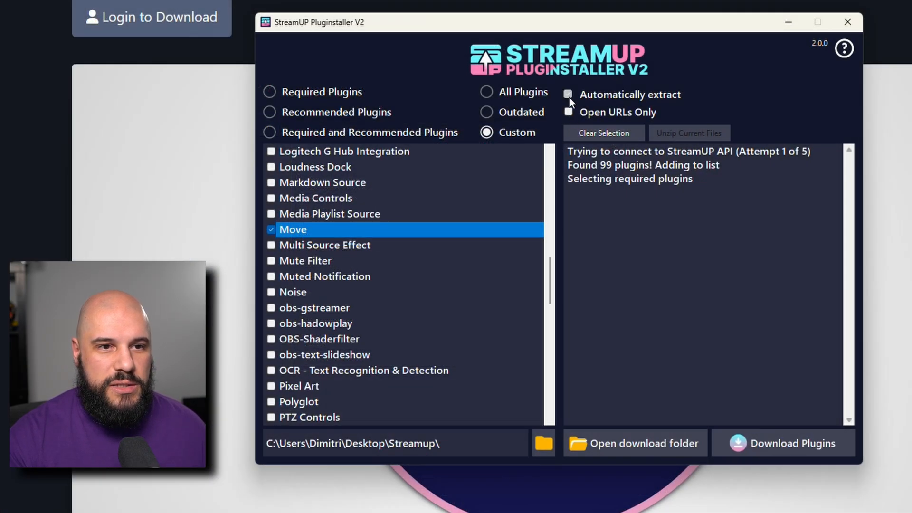
left_click(568, 94)
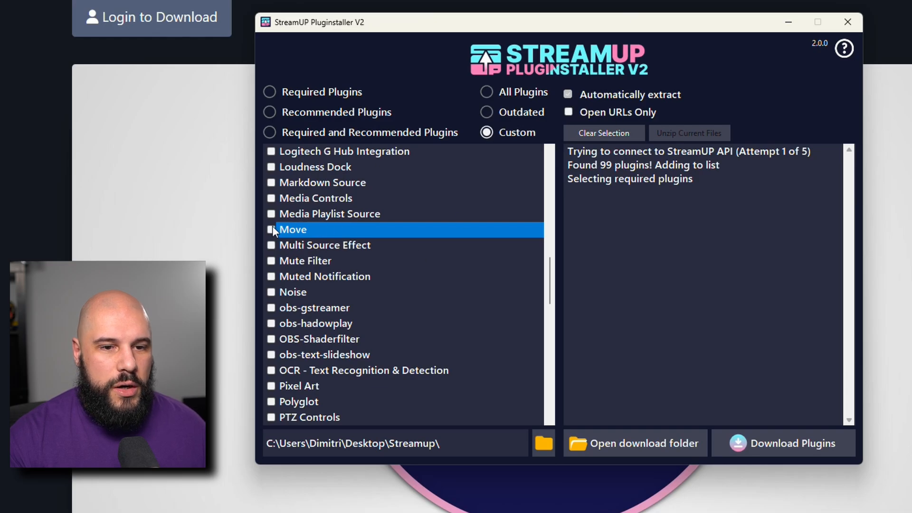
scroll("down", 3)
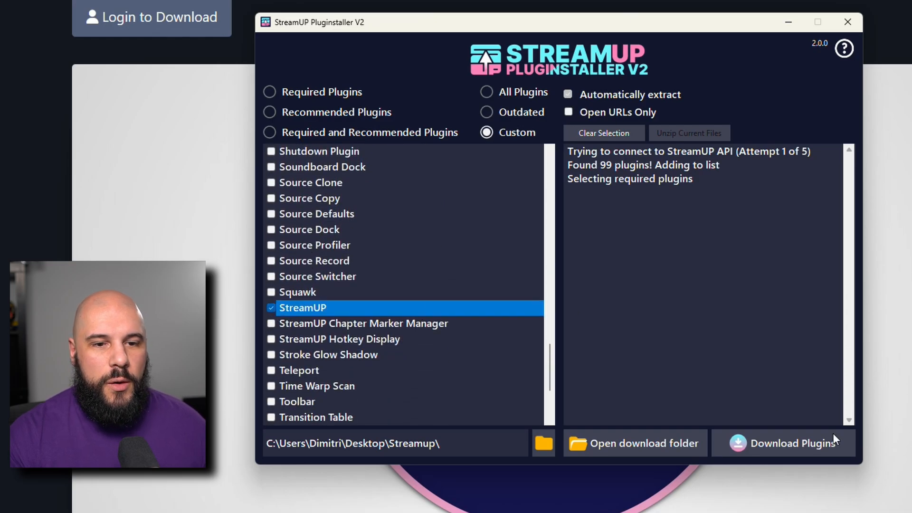
left_click(783, 443)
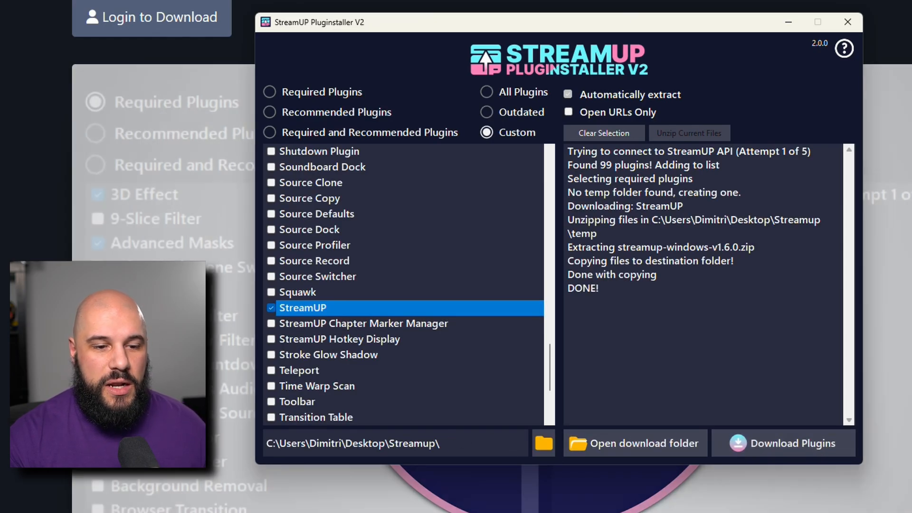
Copy Downloaded Files' obs-studio folder into C:\Program Files, replacing files with admin permission
left_click(634, 443)
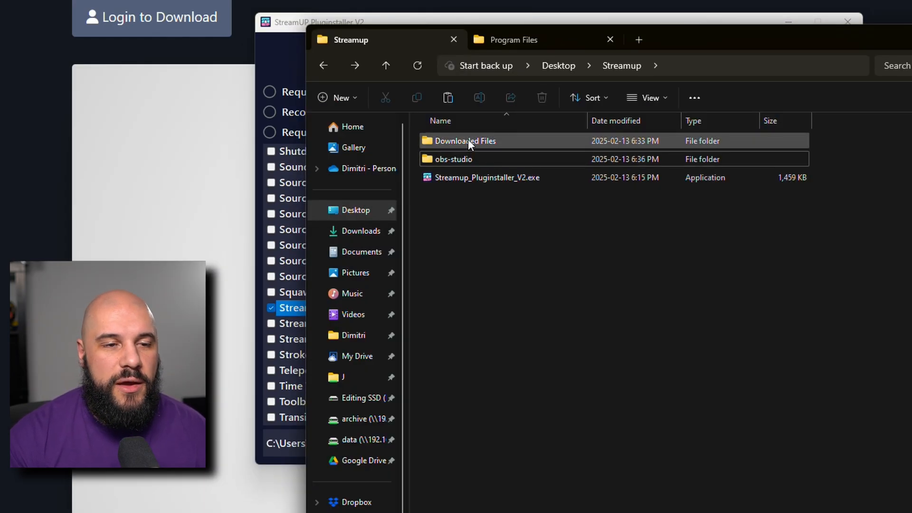
double_click(464, 141)
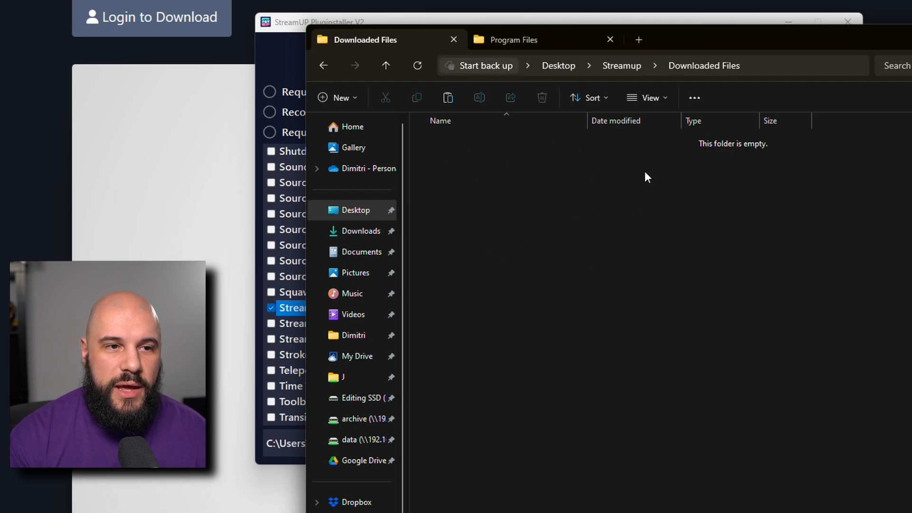
mouse_move(423, 93)
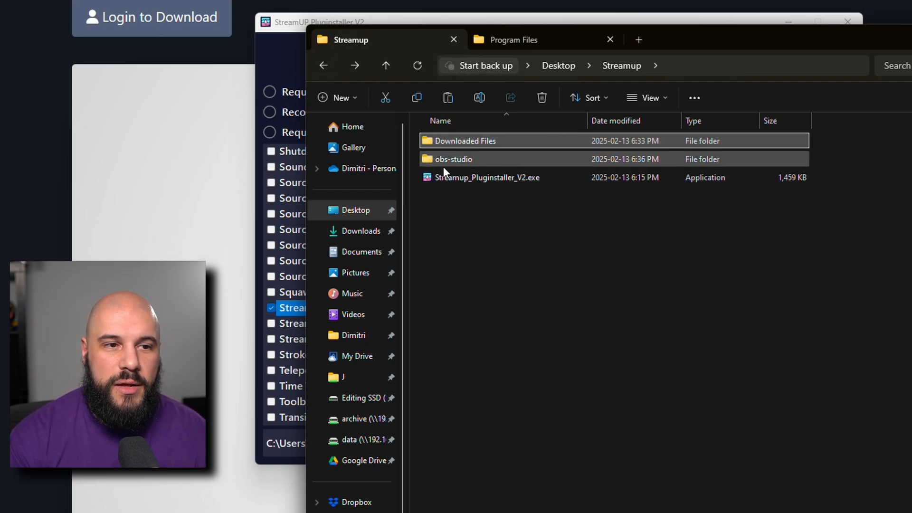
mouse_move(453, 158)
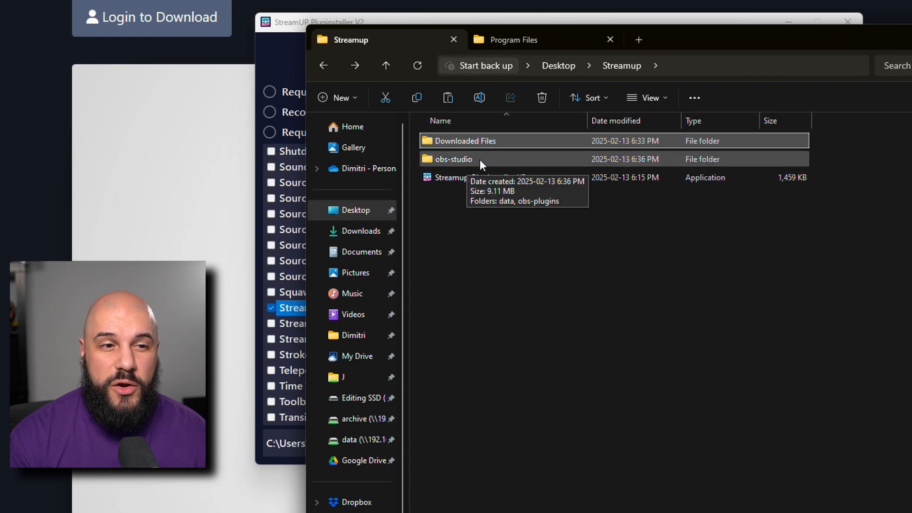
double_click(457, 159)
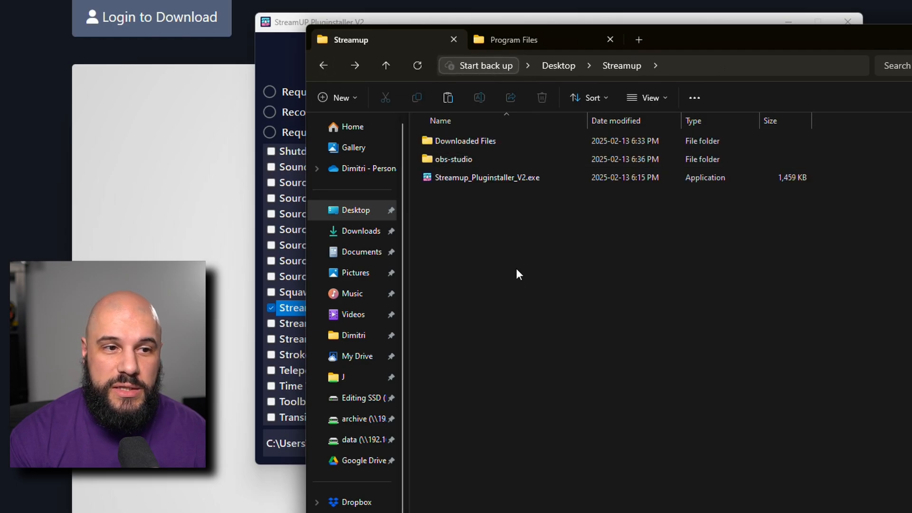
left_click(453, 159)
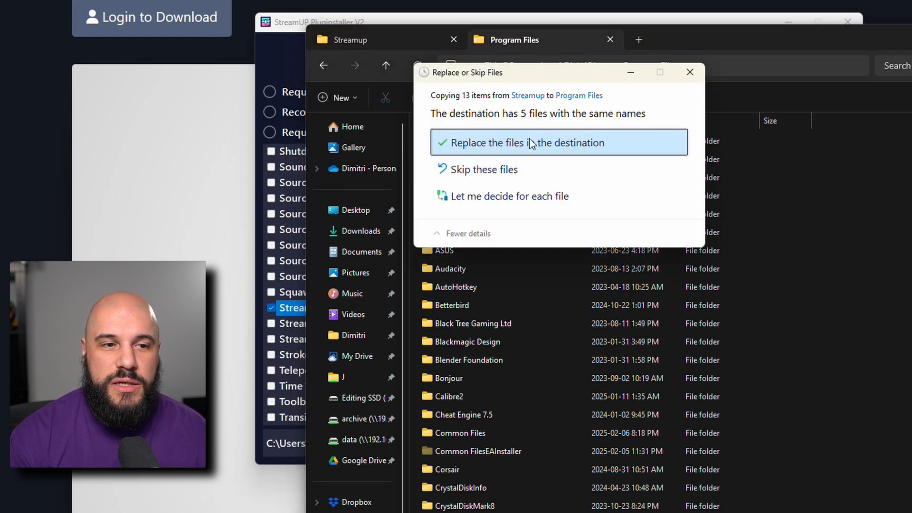
mouse_move(528, 150)
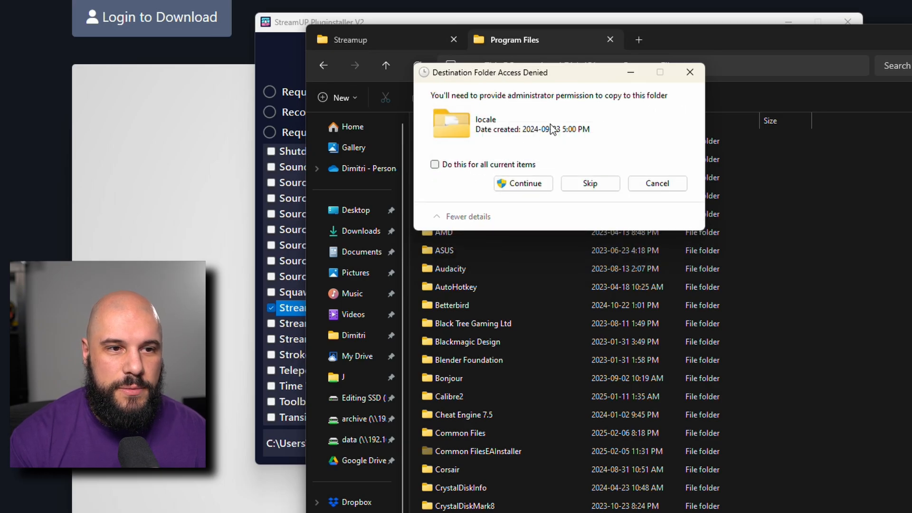
left_click(589, 184)
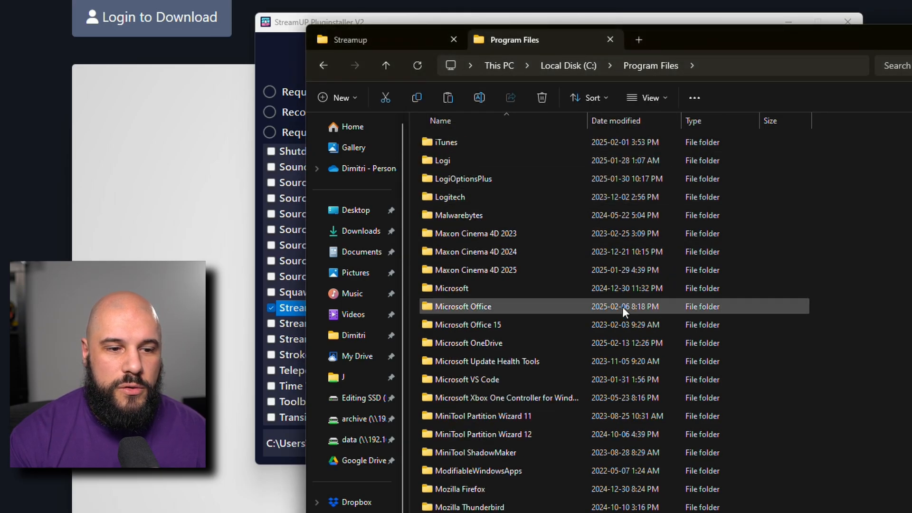
scroll("down", 3)
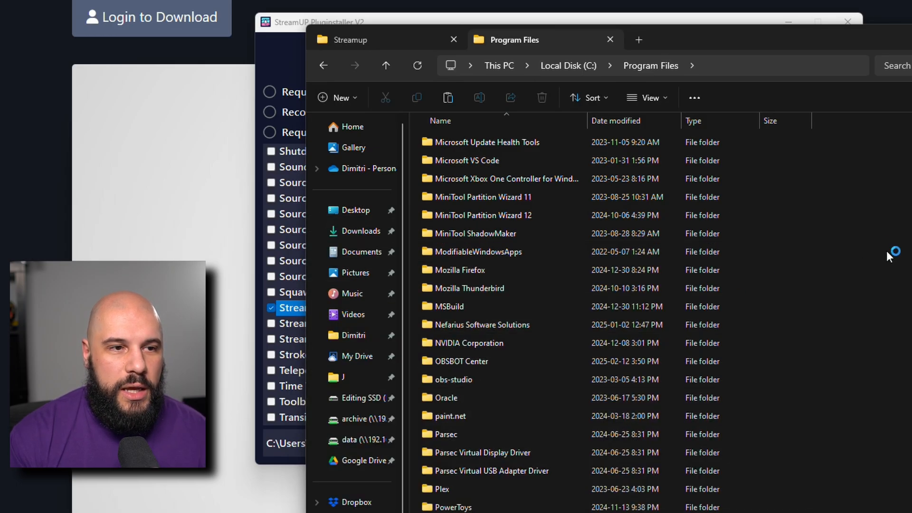
mouse_move(858, 205)
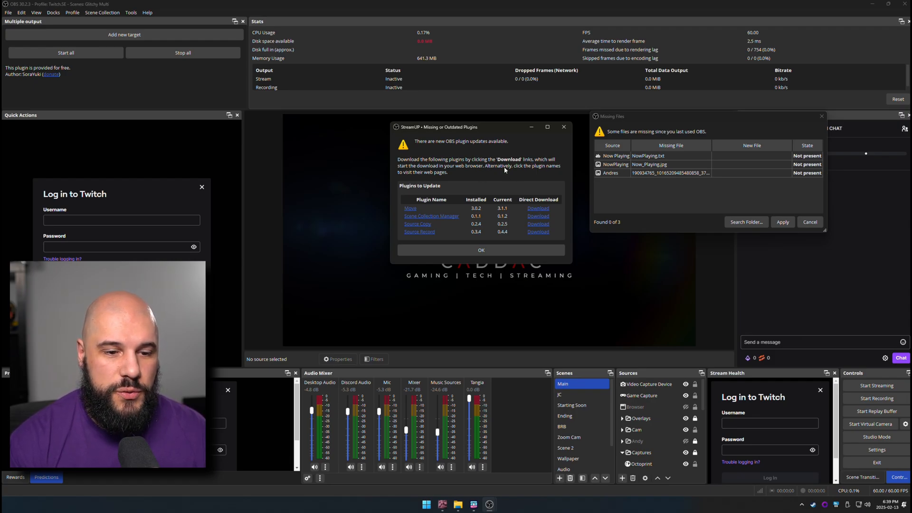
Dismiss the outdated plugins notice and open Tools > StreamUP > Settings in OBS
left_click(481, 249)
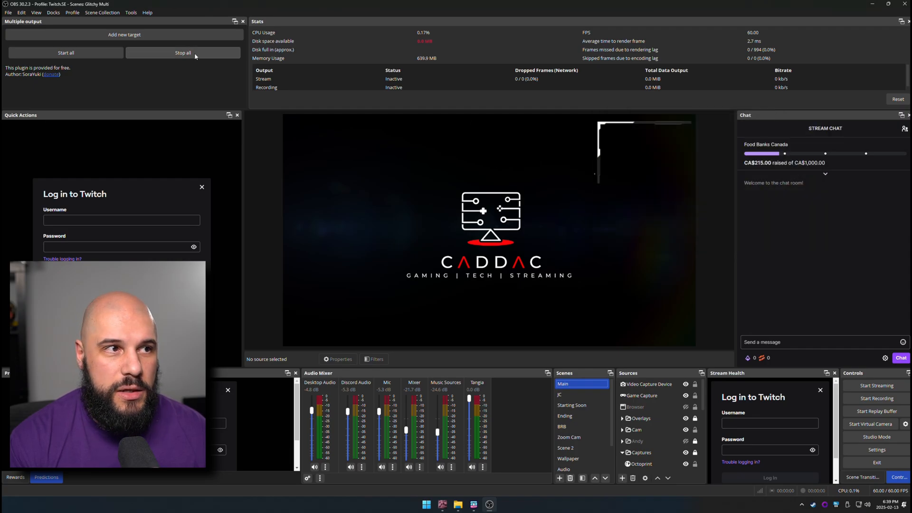
left_click(197, 18)
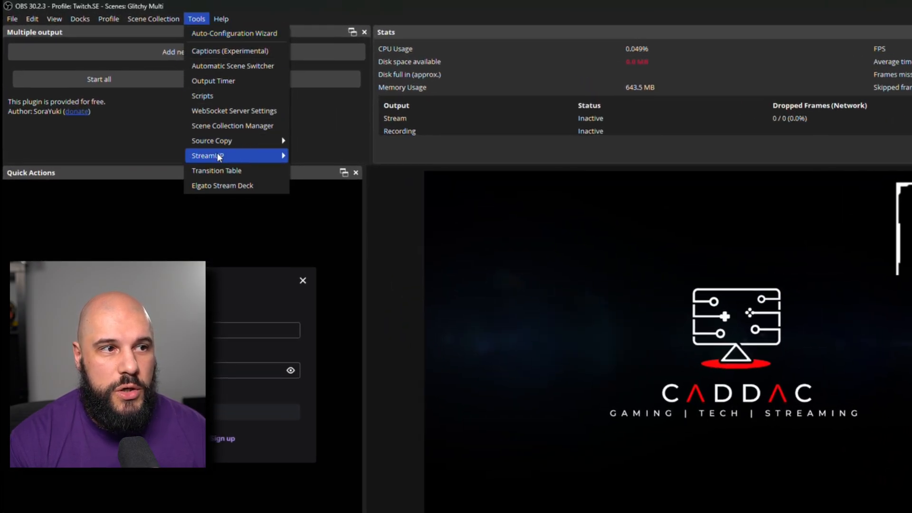
mouse_move(208, 156)
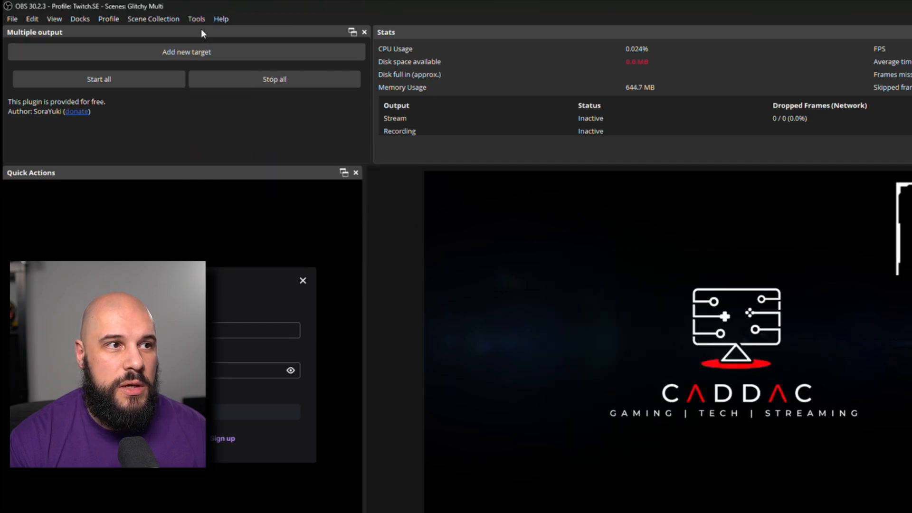
left_click(196, 19)
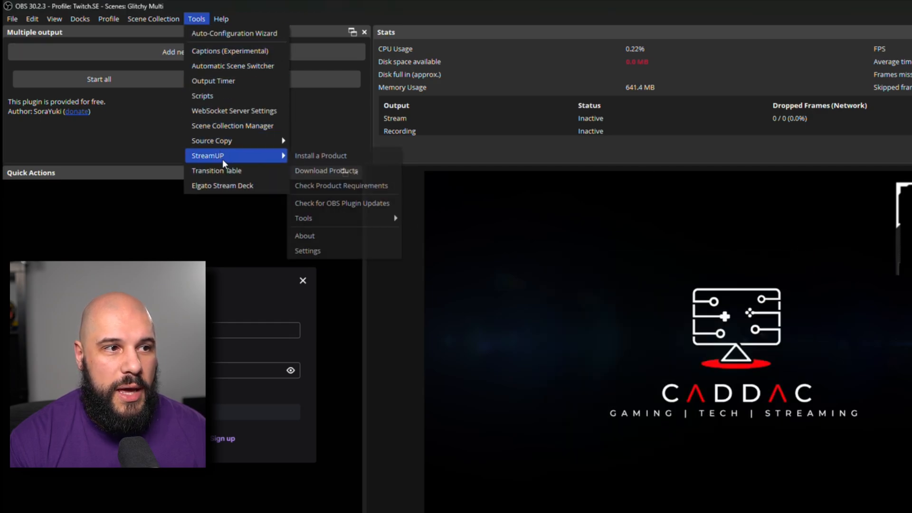
left_click(308, 251)
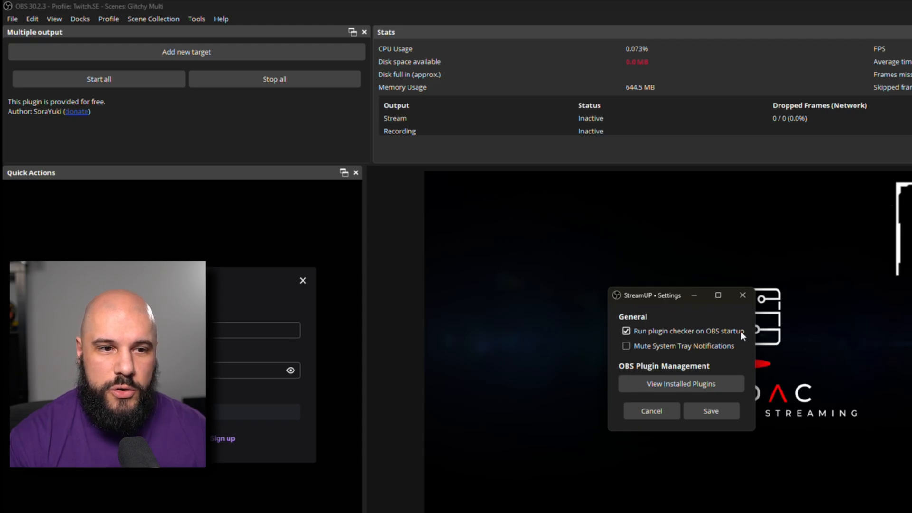
mouse_move(724, 331)
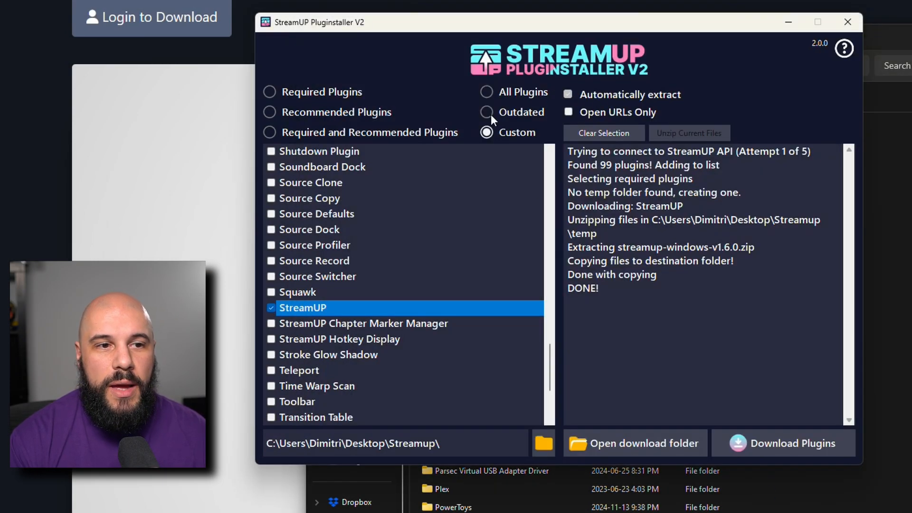
Select Outdated plugins and browse to C:\Program Files\obs-studio as the download folder
left_click(487, 112)
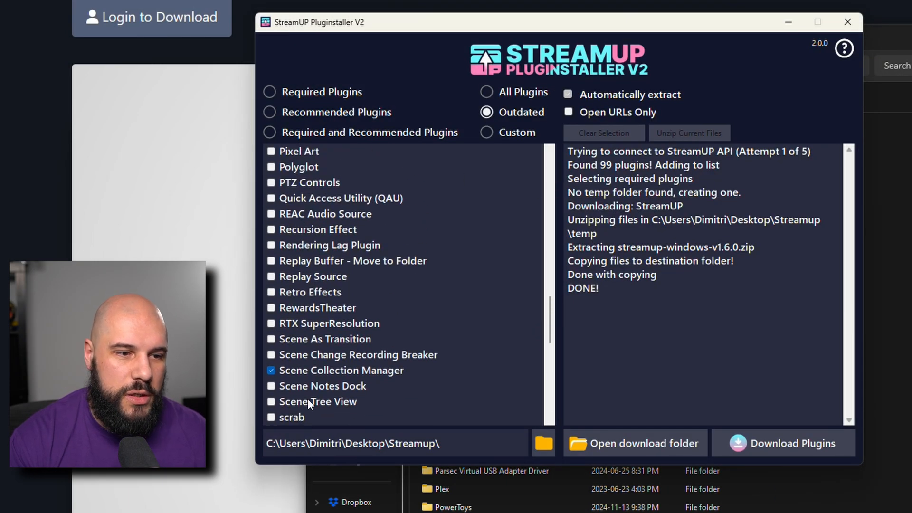
scroll("down", 3)
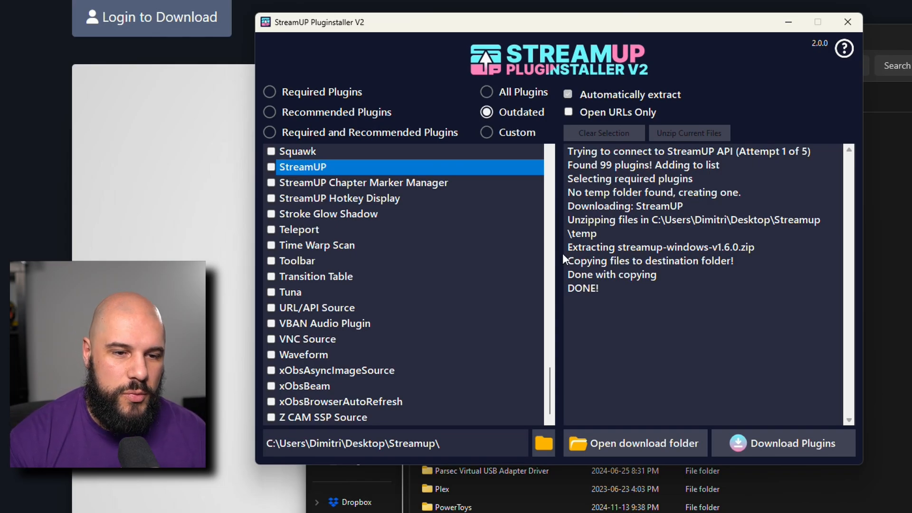
mouse_move(390, 434)
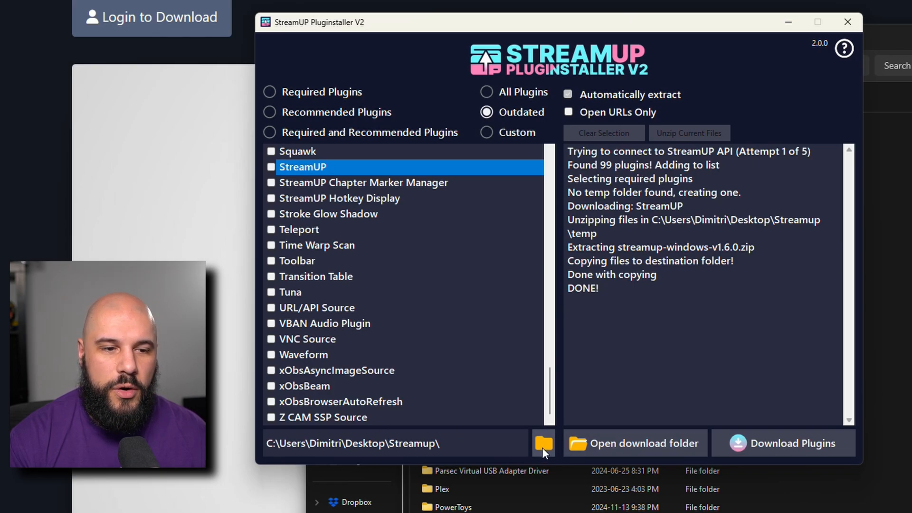
left_click(544, 443)
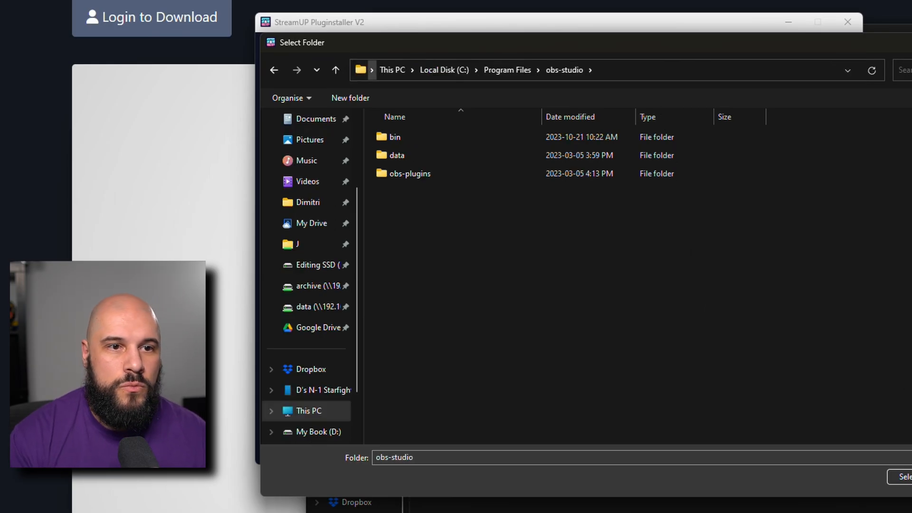
Confirm obs-studio as the folder and relaunch the installer with elevated rights
left_click(901, 477)
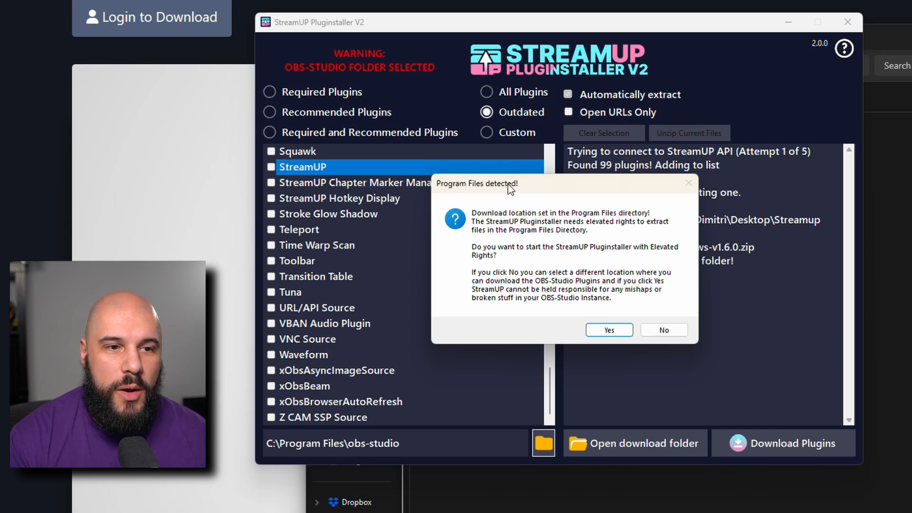
mouse_move(605, 248)
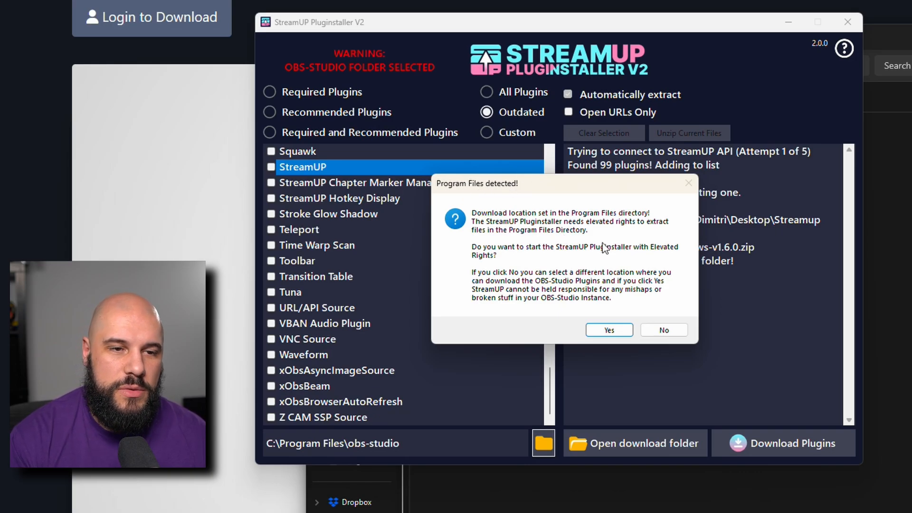
mouse_move(668, 266)
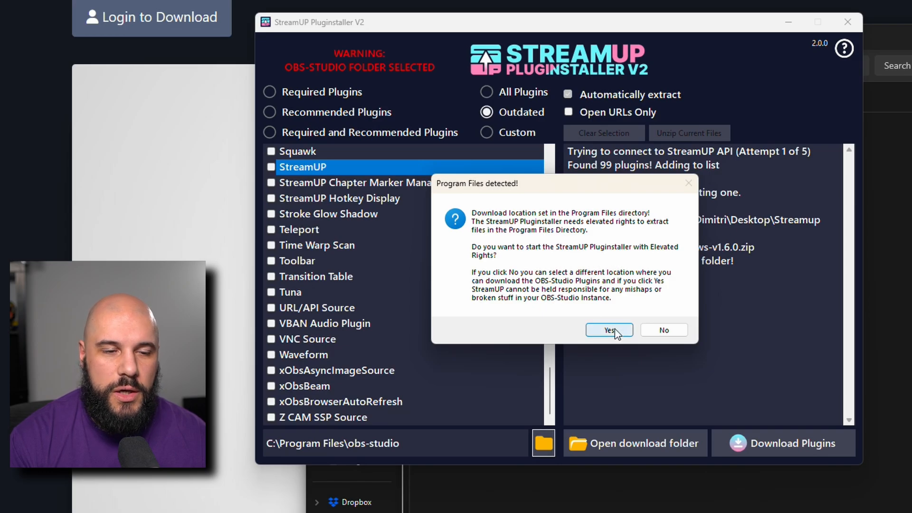
left_click(609, 330)
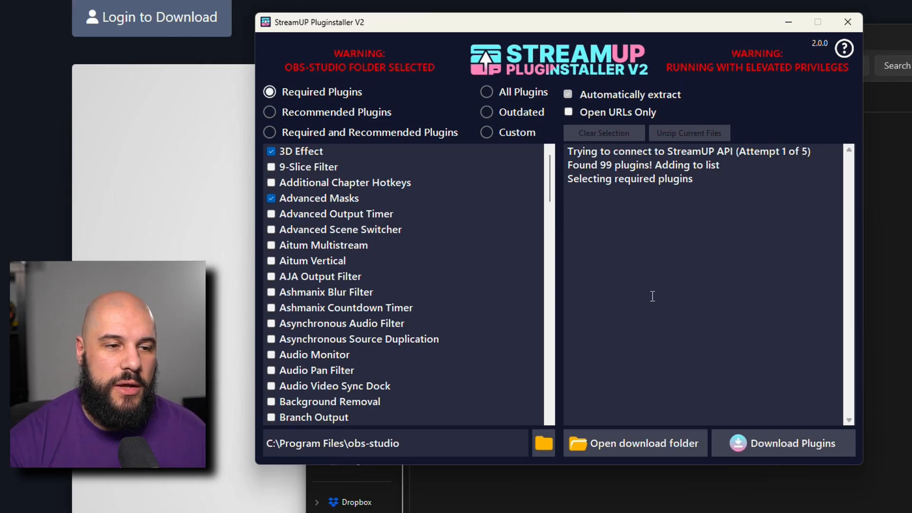
mouse_move(521, 271)
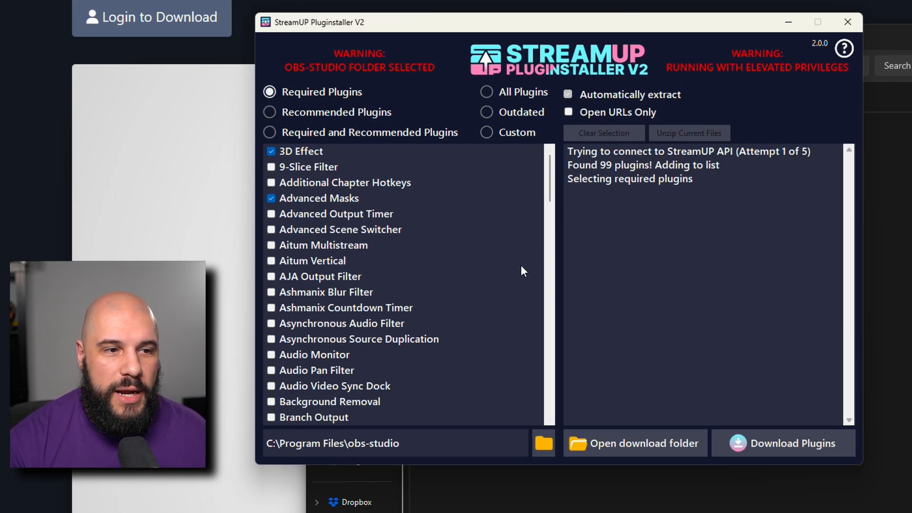
scroll("down", 3)
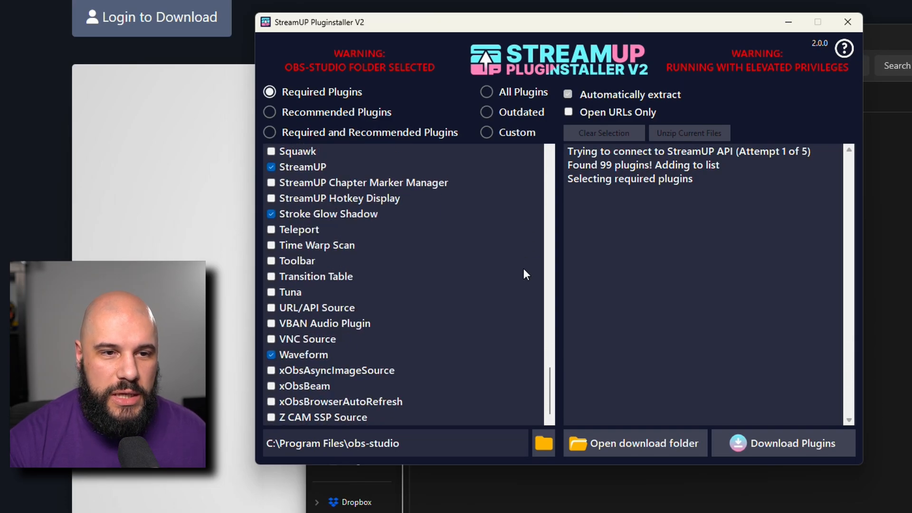
scroll("up", 3)
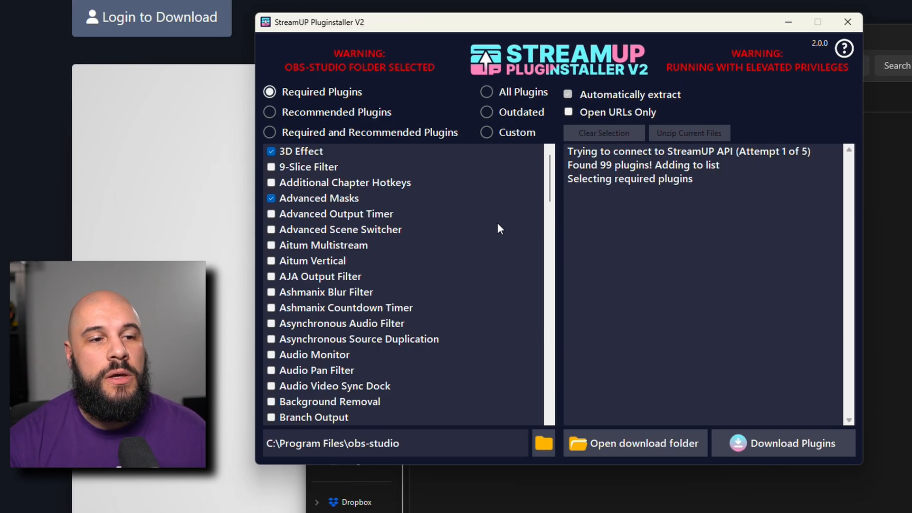
Reselect Outdated and run Download Plugins for Move, Scene Collection Manager, Source Copy, Source Record
left_click(487, 112)
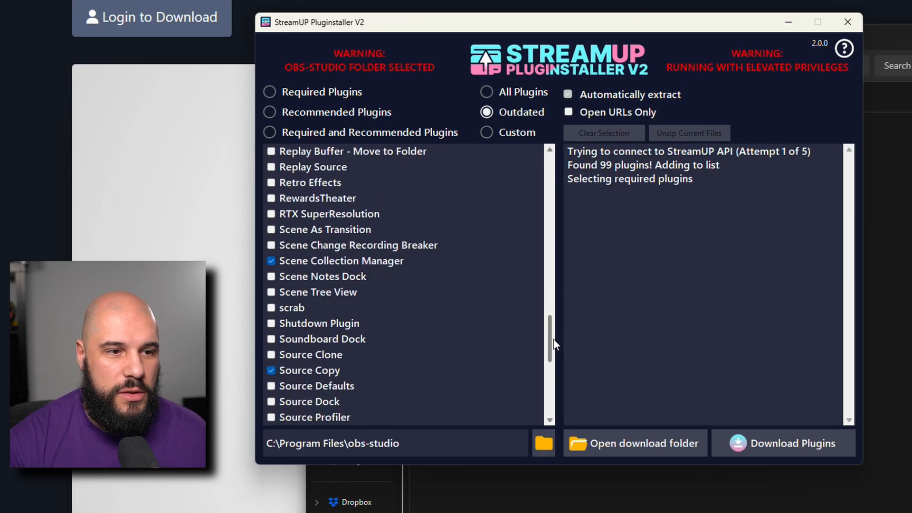
scroll("down", 3)
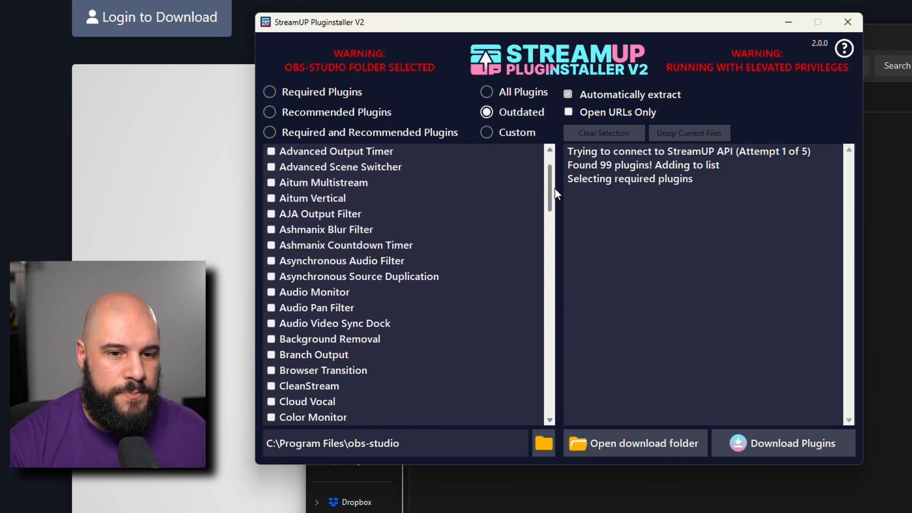
left_click(783, 444)
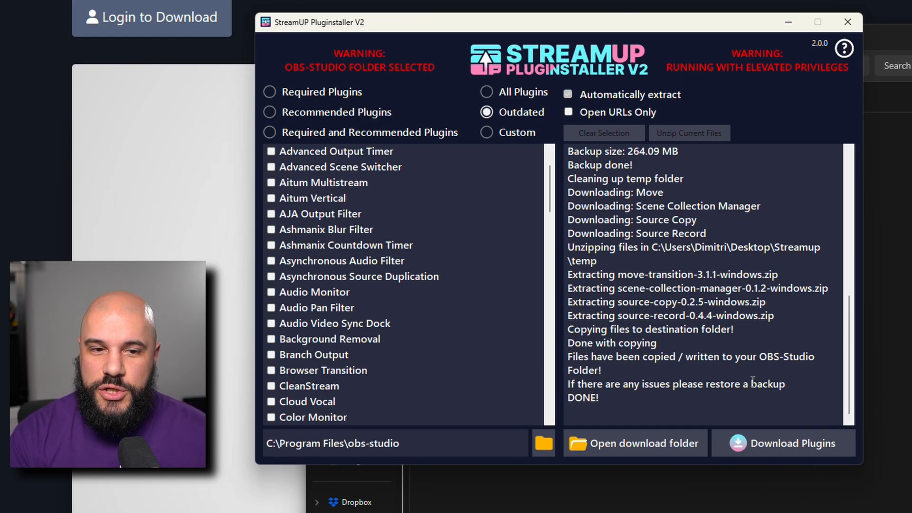
Open the Streamup backup folder to view the two Backup OBS Studio zip archives
left_click(635, 442)
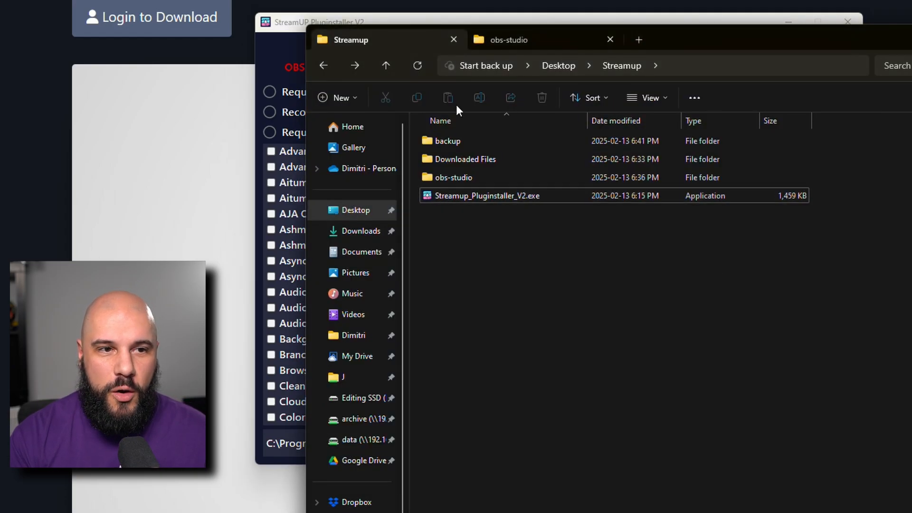
left_click(447, 141)
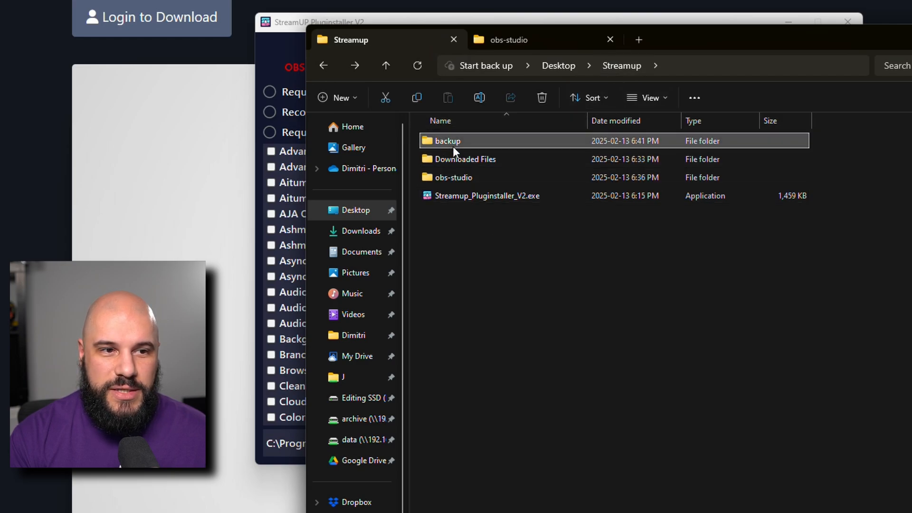
double_click(446, 140)
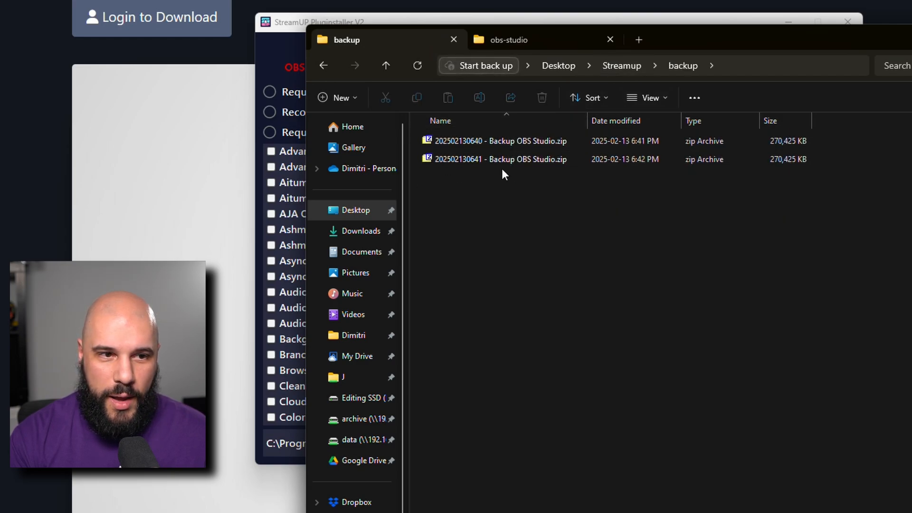
left_click(323, 65)
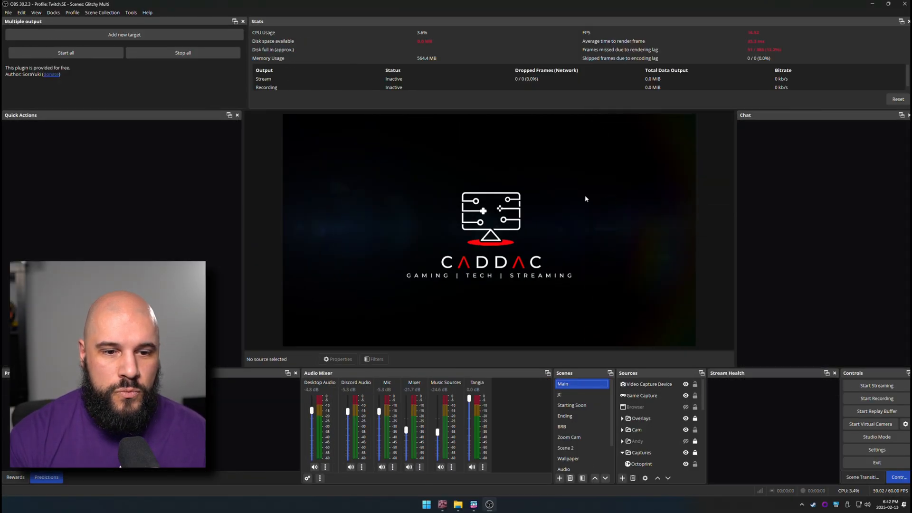
Launch OBS Studio and dismiss the StreamUP notice that all plugins are up to date
left_click(131, 12)
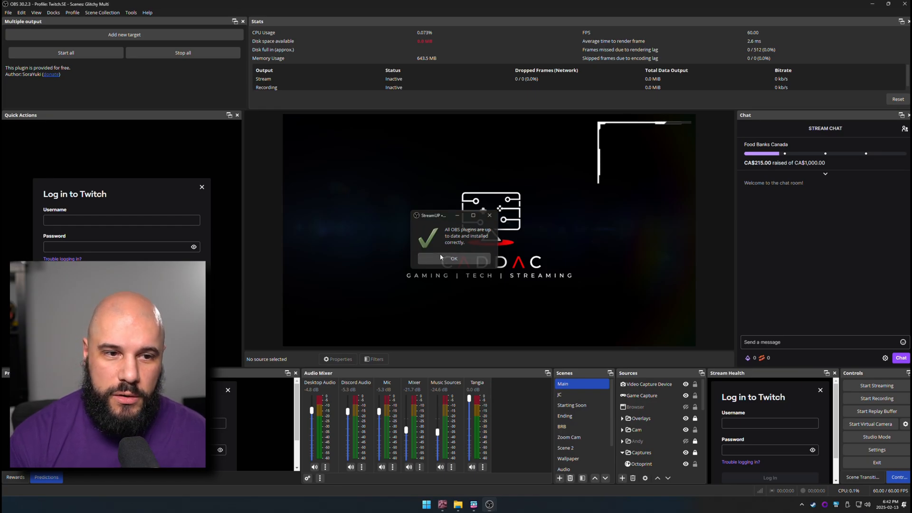
left_click(453, 258)
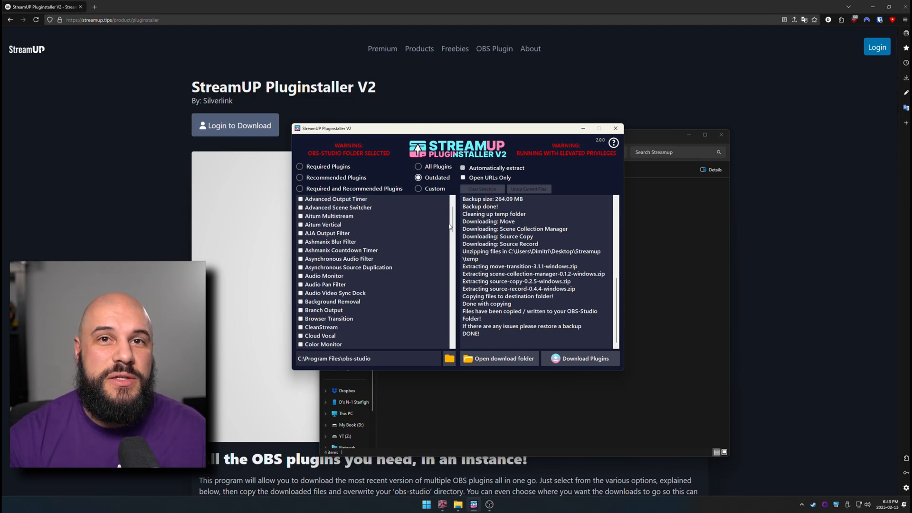
scroll("up", 3)
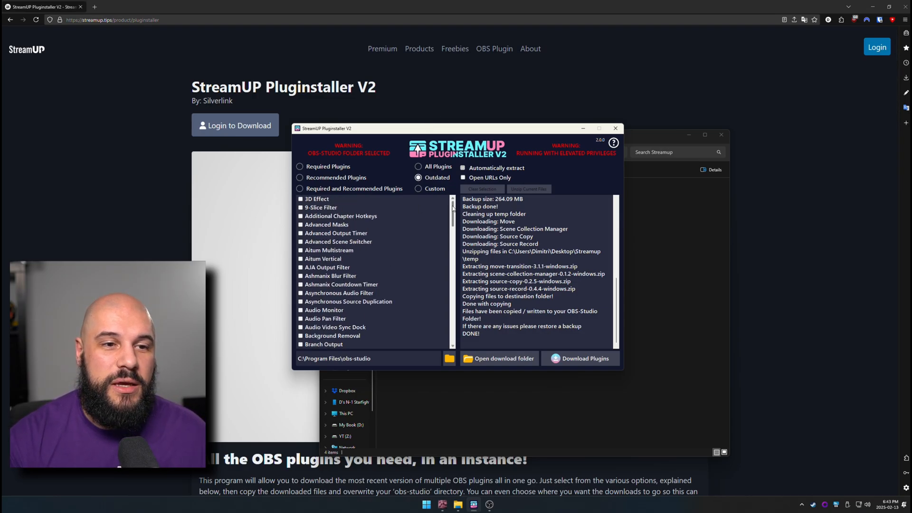
scroll("down", 3)
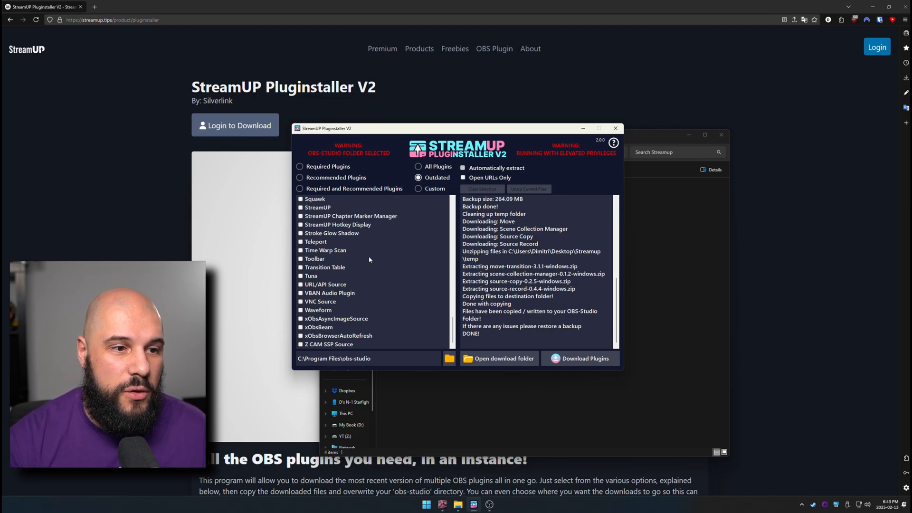
mouse_move(329, 280)
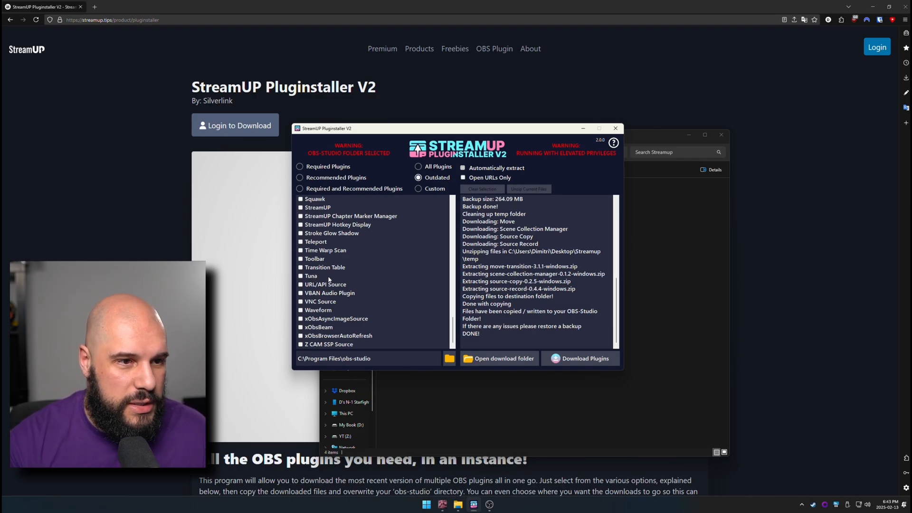